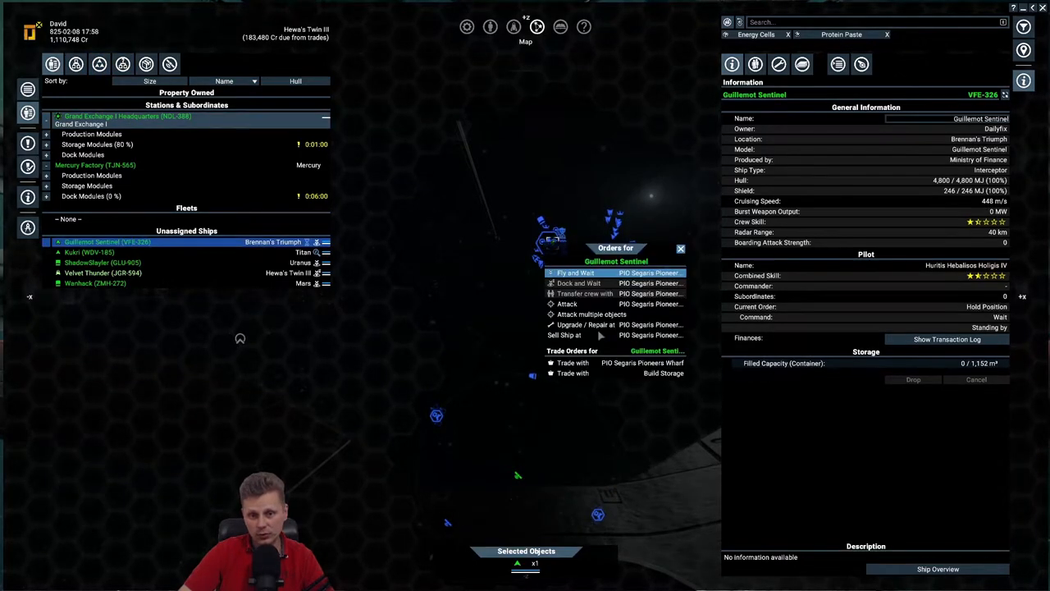
Show the Grand Exchange I Headquarters details with its construction funds and trade rules
{"action": "left_click", "coordinate": [564, 335]}
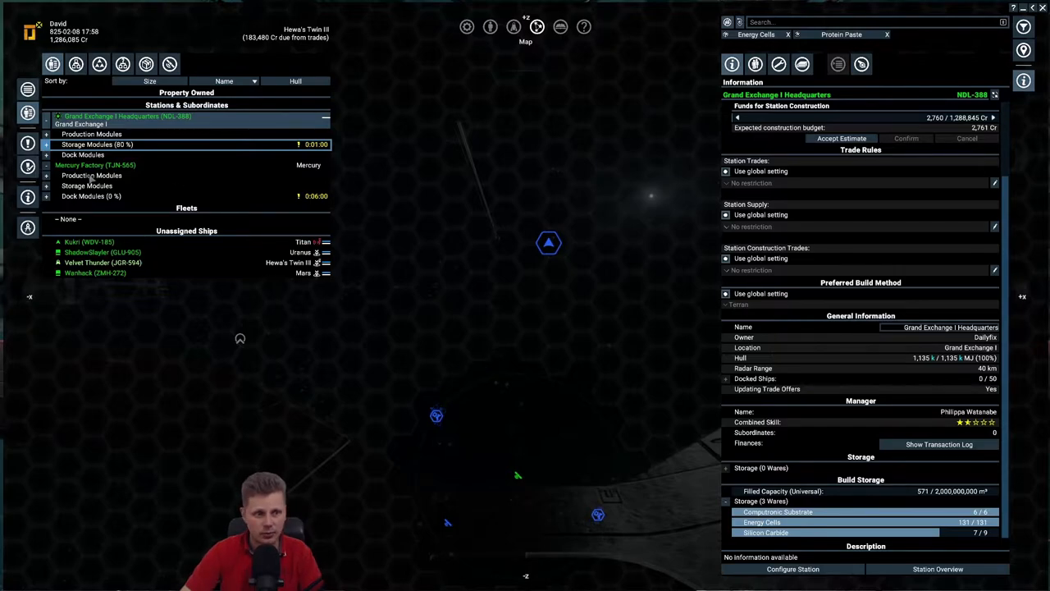
{"action": "left_click", "coordinate": [95, 164]}
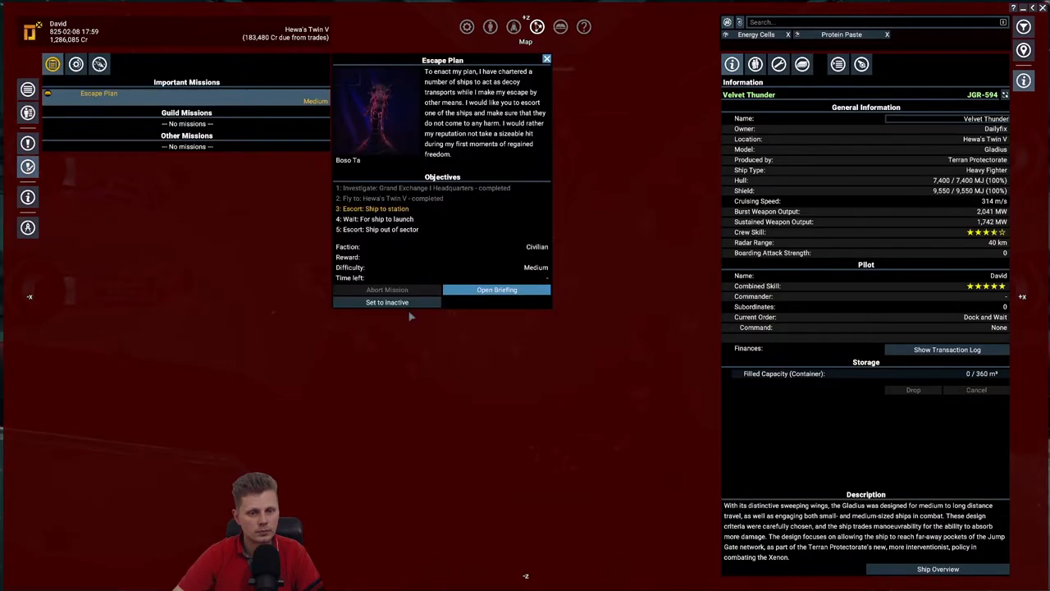
Show the Escape Plan mission's full briefing with its objectives and dismiss it
{"action": "left_click", "coordinate": [496, 288]}
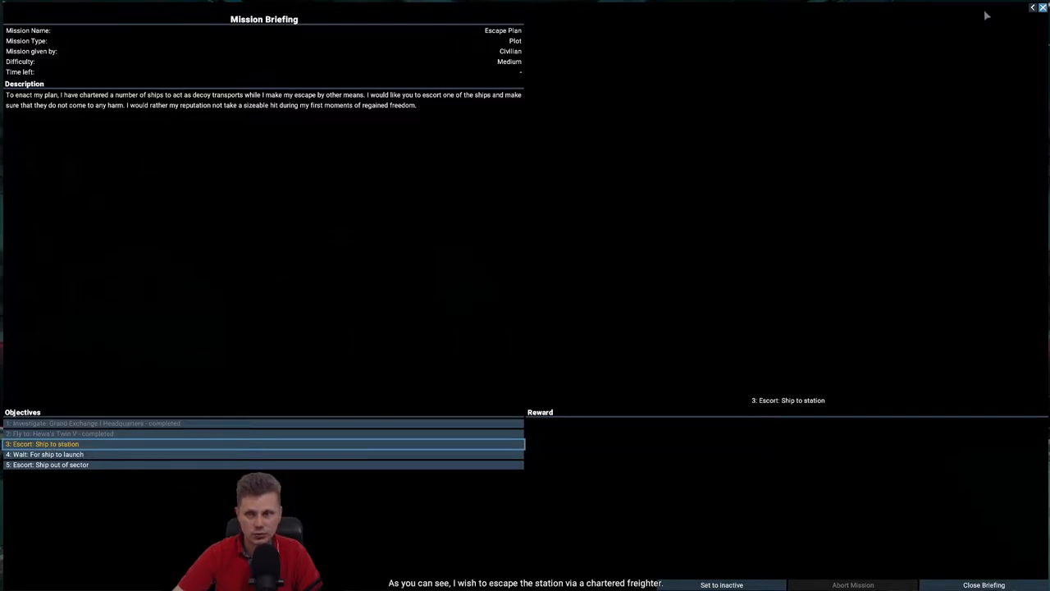
{"action": "left_click", "coordinate": [984, 584]}
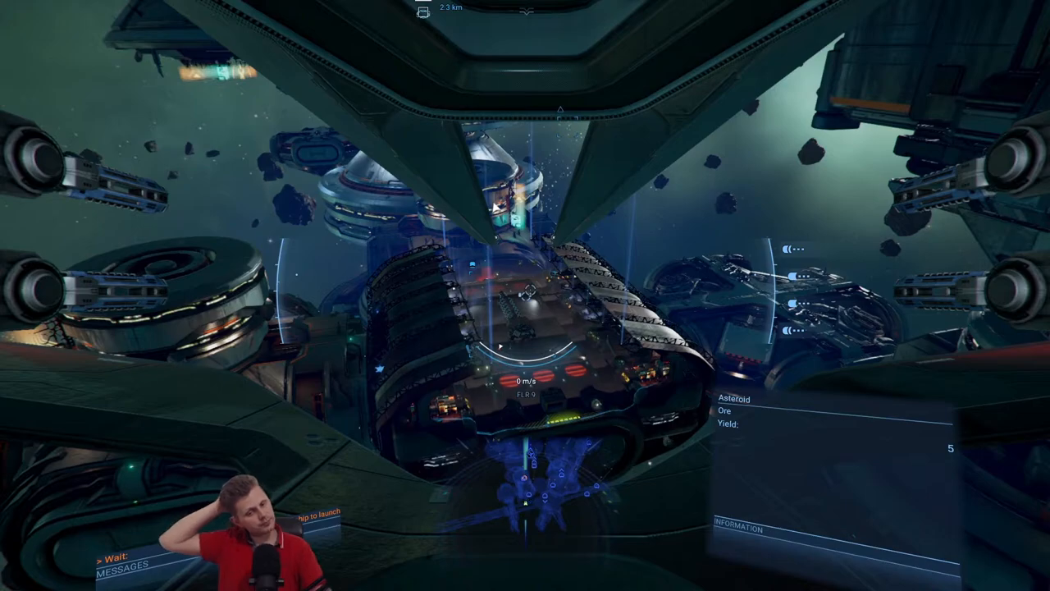
Bring up the options menu with Esc and choose an entry leading back to the sector map
{"action": "key", "text": "Escape"}
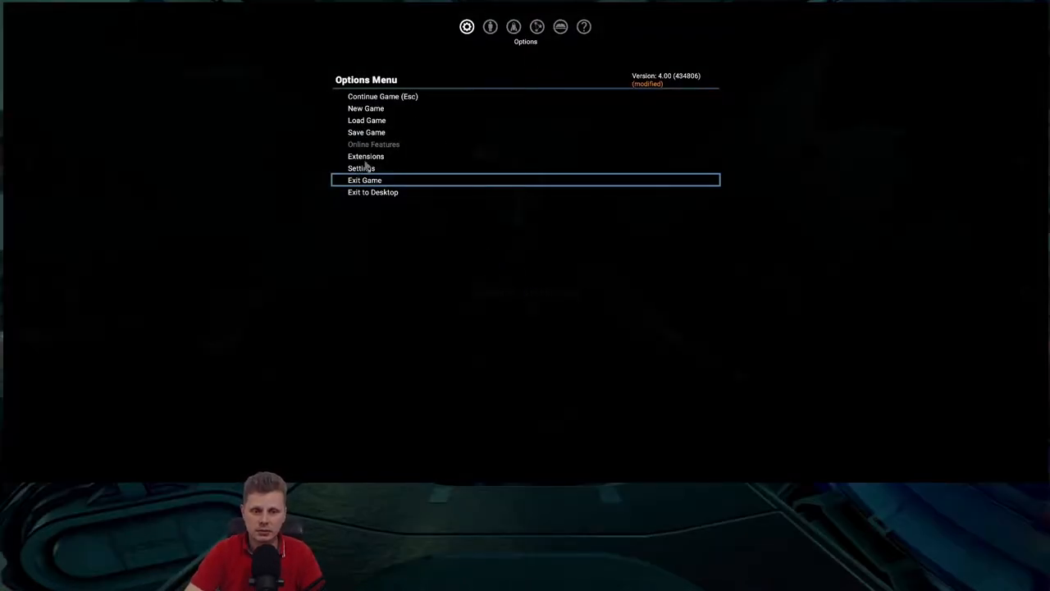
{"action": "left_click", "coordinate": [361, 167]}
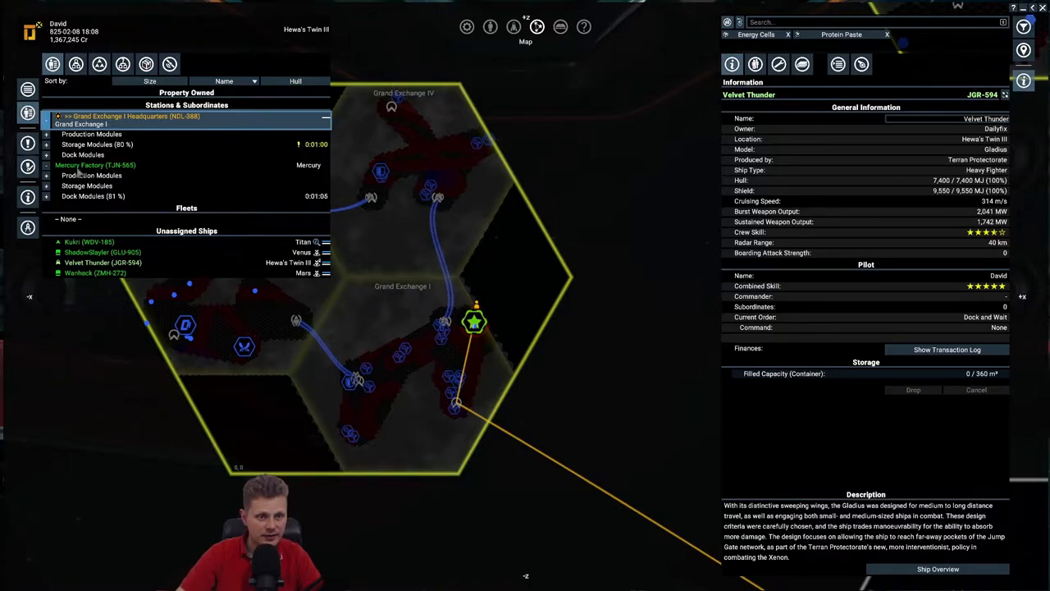
Show the Mercury Factory's details and focus the map on its sector
{"action": "left_click", "coordinate": [95, 164]}
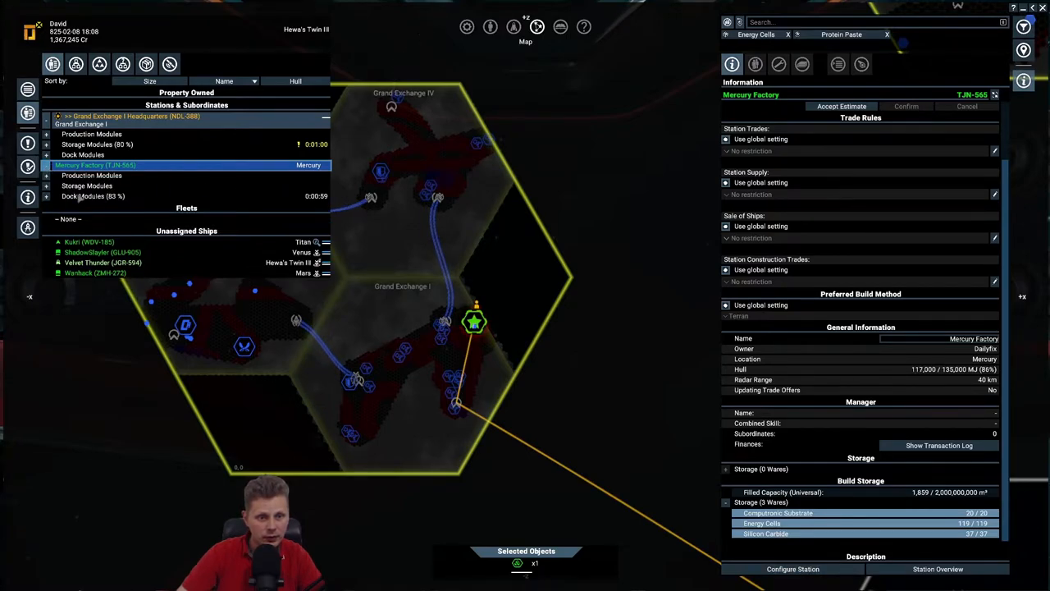
{"action": "left_click", "coordinate": [46, 195]}
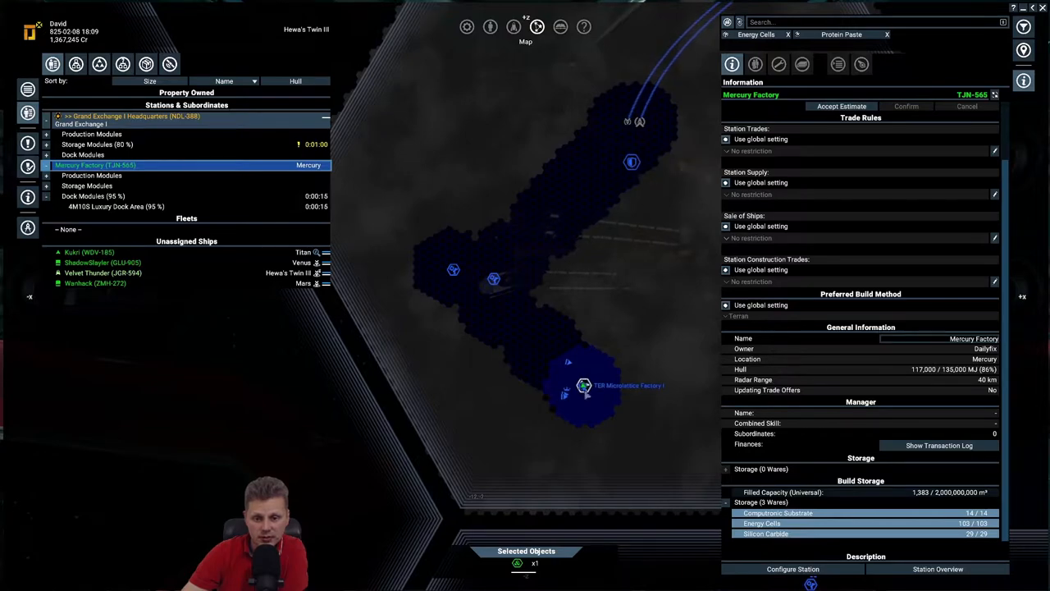
Review Kuiri, the Terran S Container Storage module under construction, and Mercury Factory's construction funds
{"action": "left_click", "coordinate": [89, 253]}
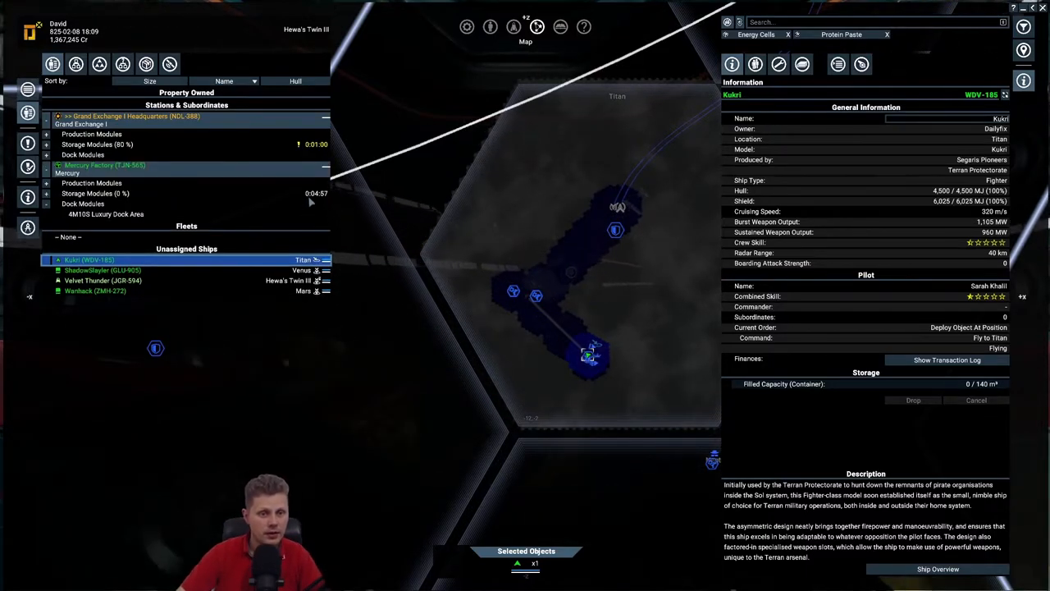
{"action": "left_click", "coordinate": [105, 164]}
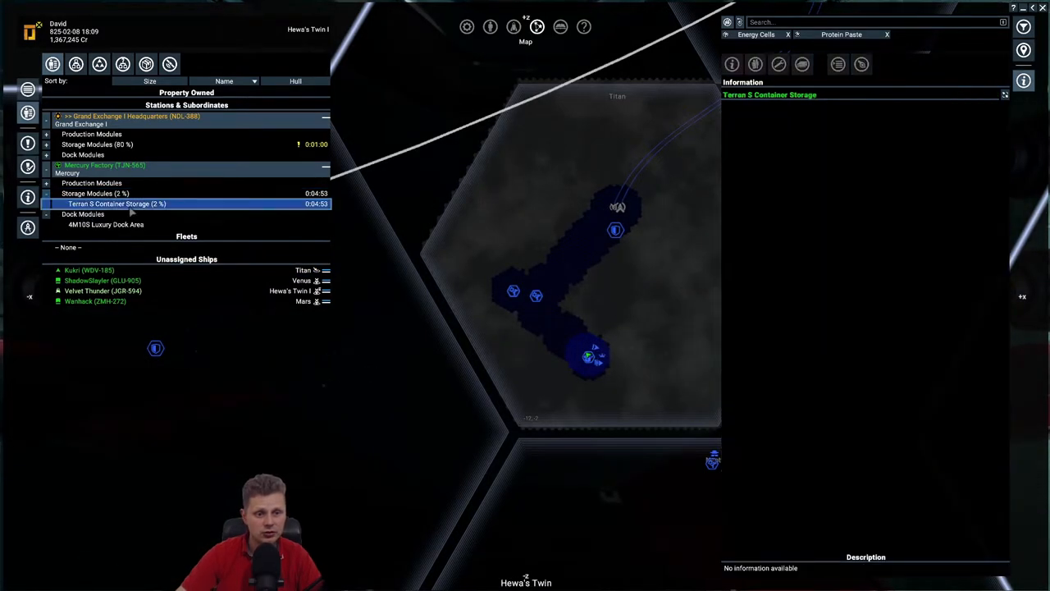
{"action": "left_click", "coordinate": [105, 165]}
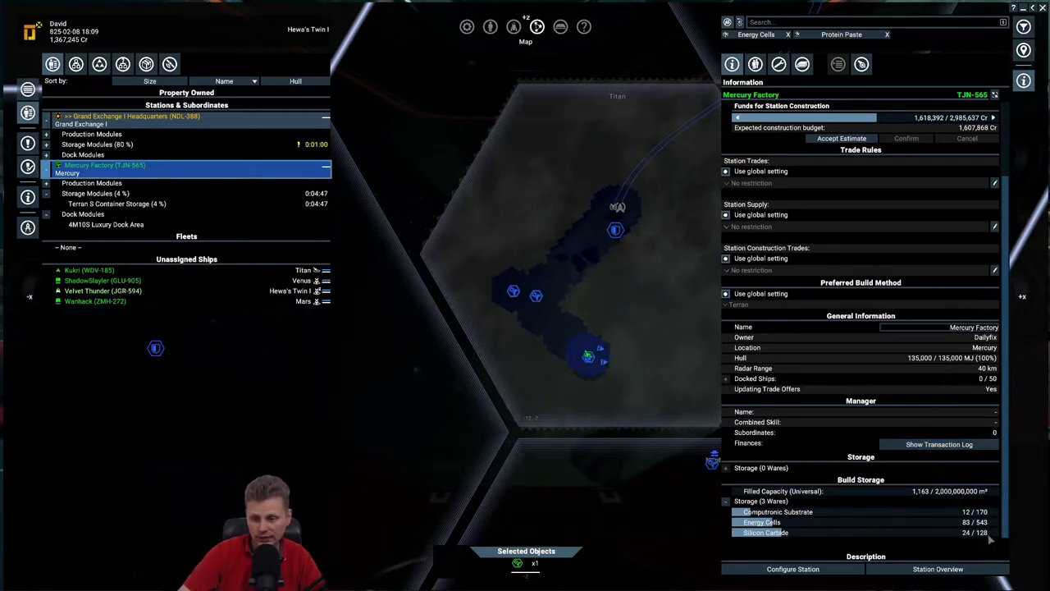
Bring up the Mercury Factory's station build plan with its planned modules and resources
{"action": "left_click", "coordinate": [793, 568]}
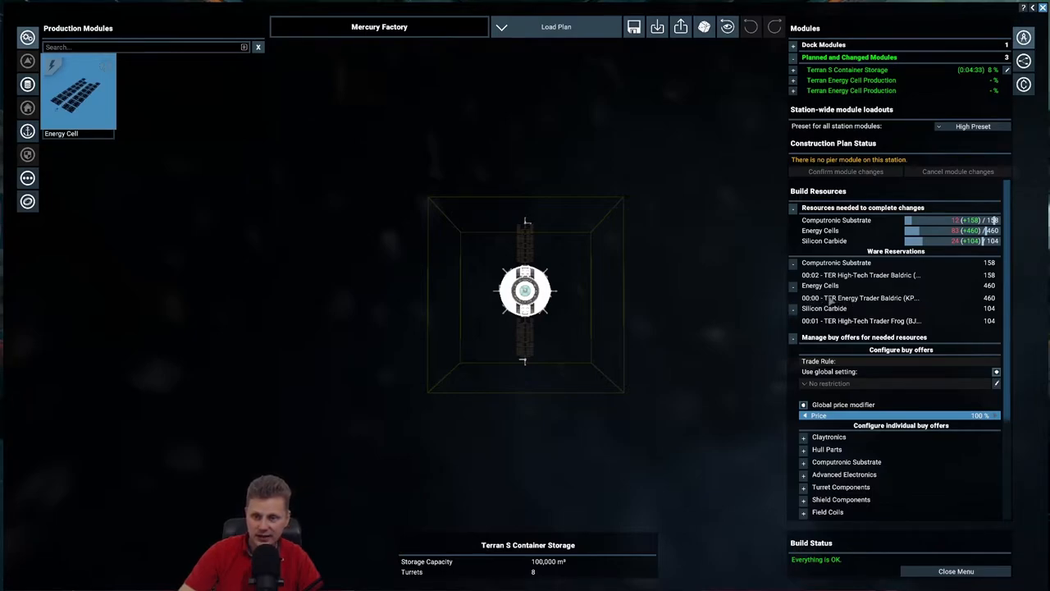
{"action": "mouse_move", "coordinate": [836, 286]}
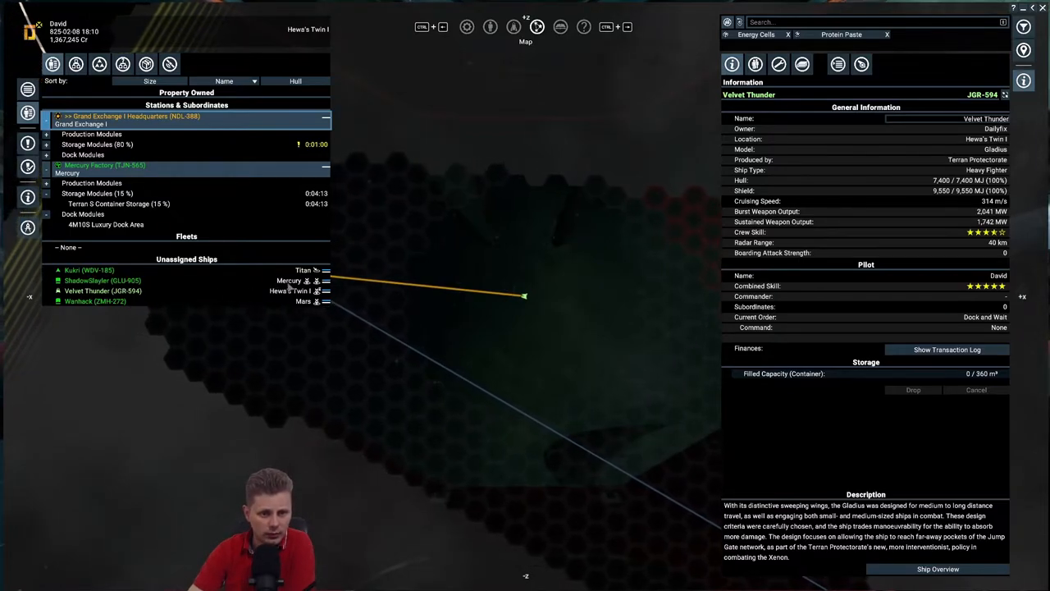
Check ShadowSlayer's and Warhawk's cargo, then show the headquarters' account management and construction funds
{"action": "left_click", "coordinate": [102, 280]}
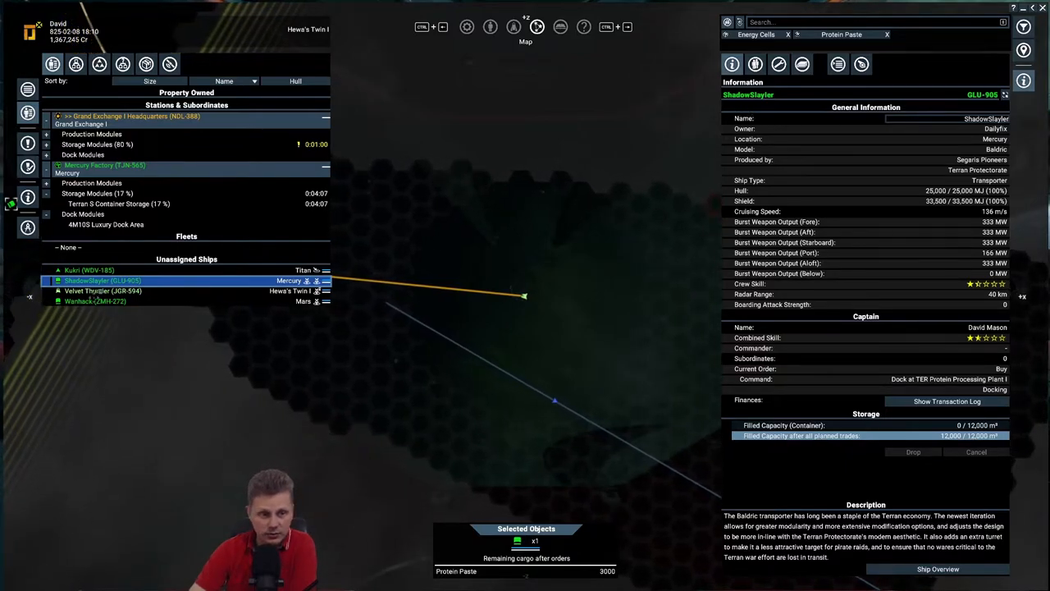
{"action": "left_click", "coordinate": [95, 302]}
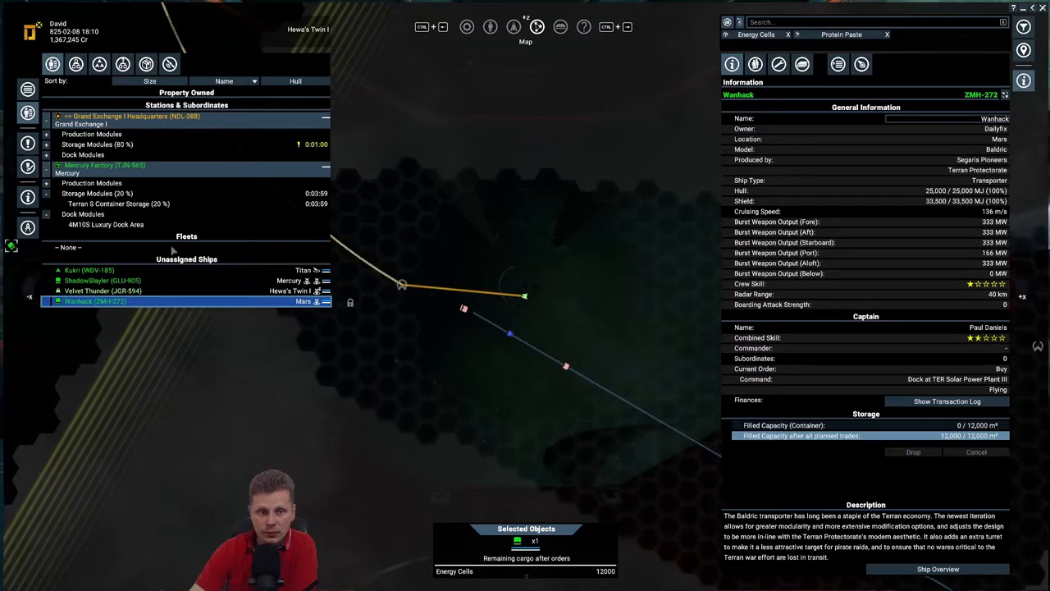
{"action": "left_click", "coordinate": [128, 115]}
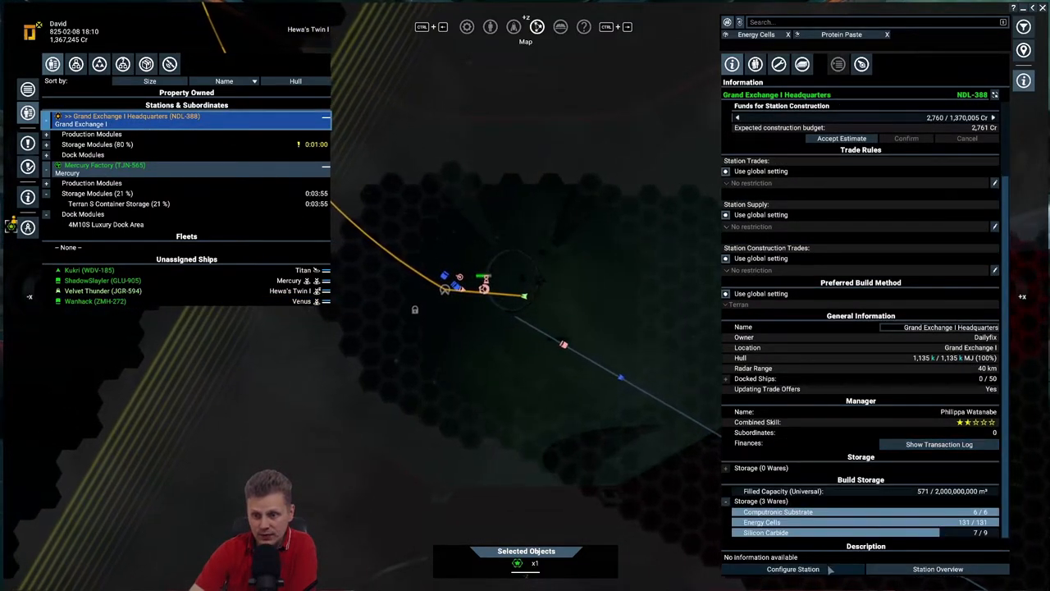
{"action": "left_click", "coordinate": [791, 568]}
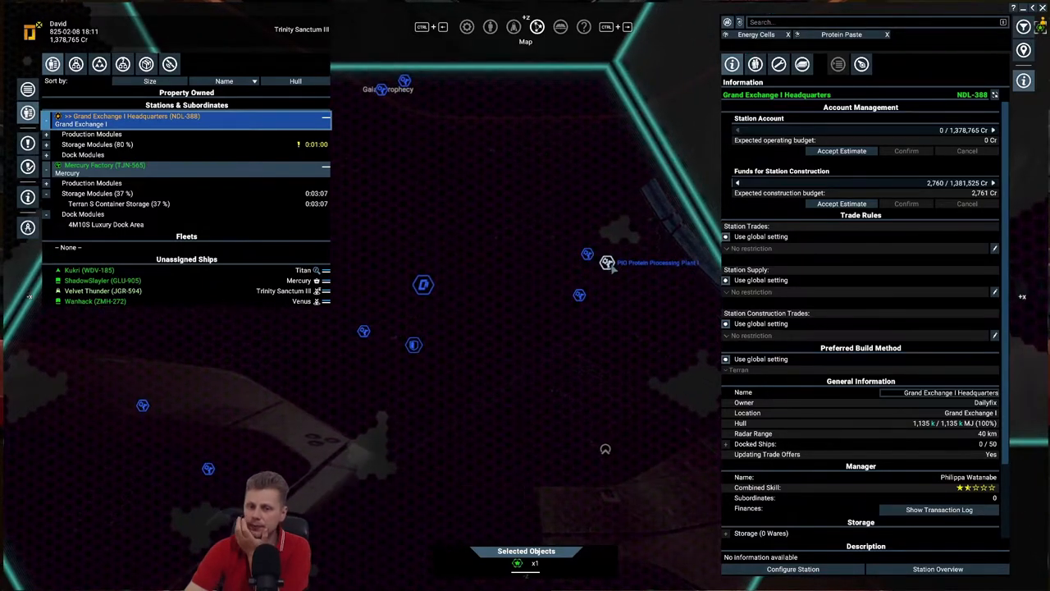
Review Kuiri's trade offers at PIO Protein Processing Plant I and MRE Packing Facility III, then close trading
{"action": "left_click", "coordinate": [608, 263]}
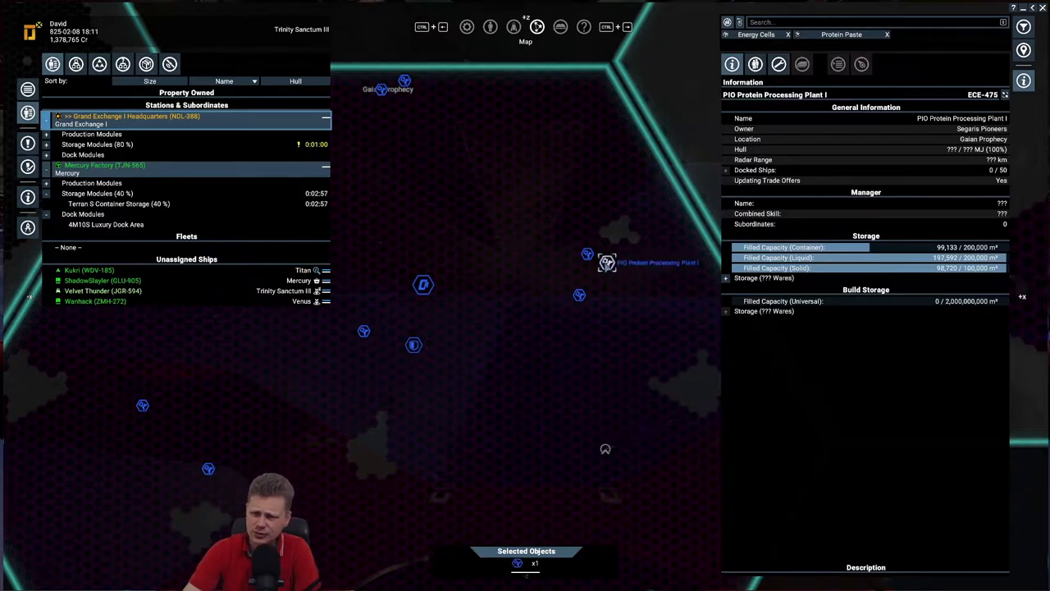
{"action": "right_click", "coordinate": [607, 262]}
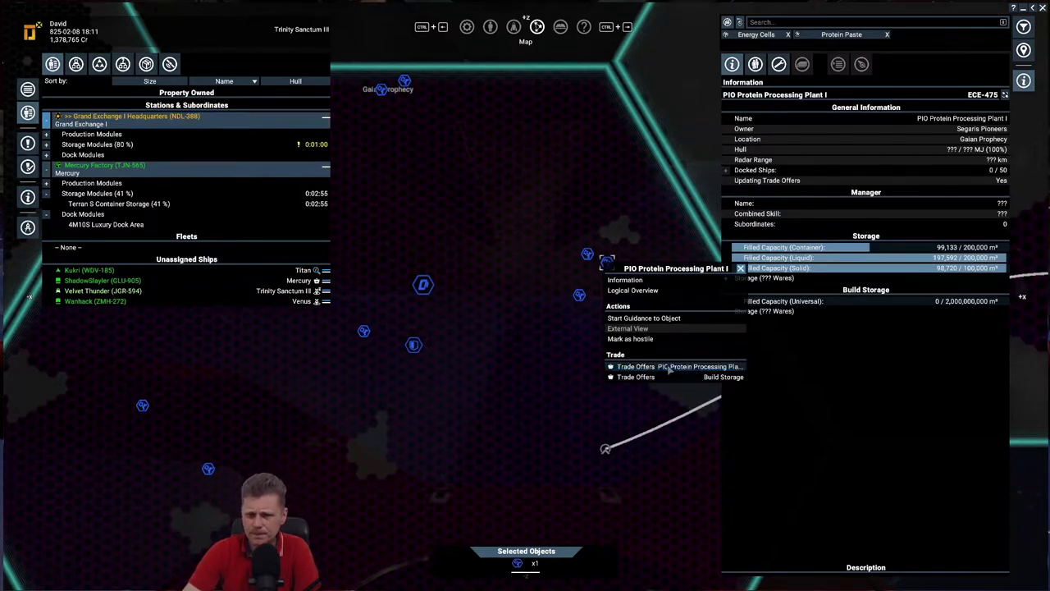
{"action": "left_click", "coordinate": [637, 366]}
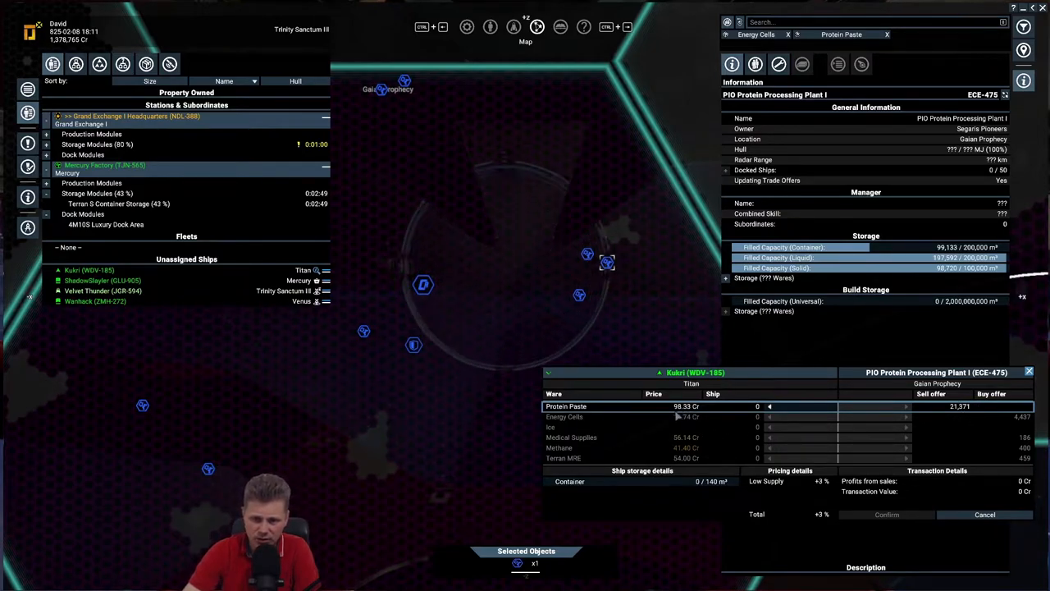
{"action": "left_click", "coordinate": [985, 515]}
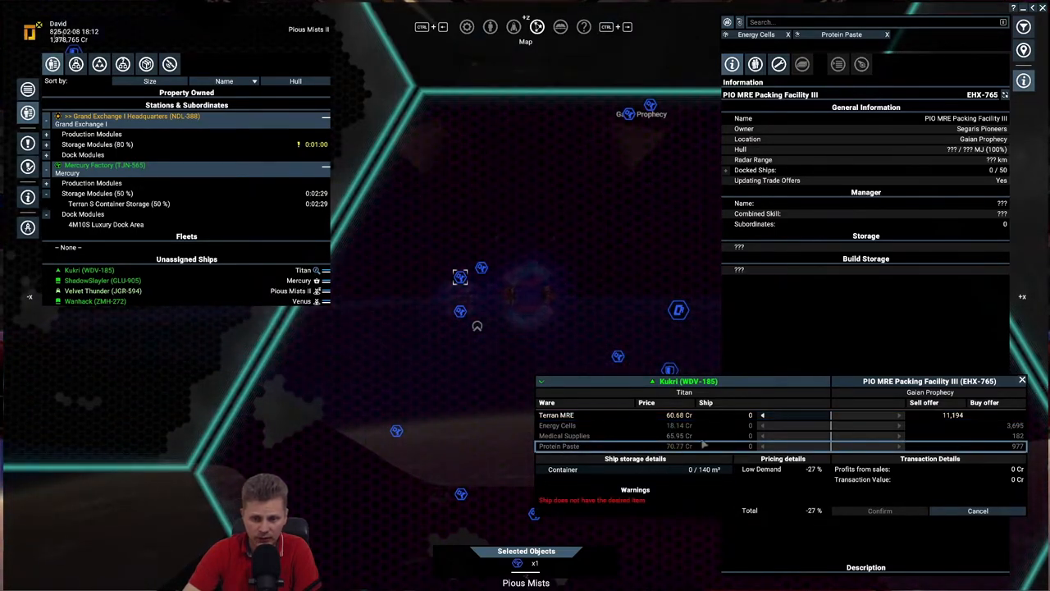
{"action": "left_click", "coordinate": [978, 510]}
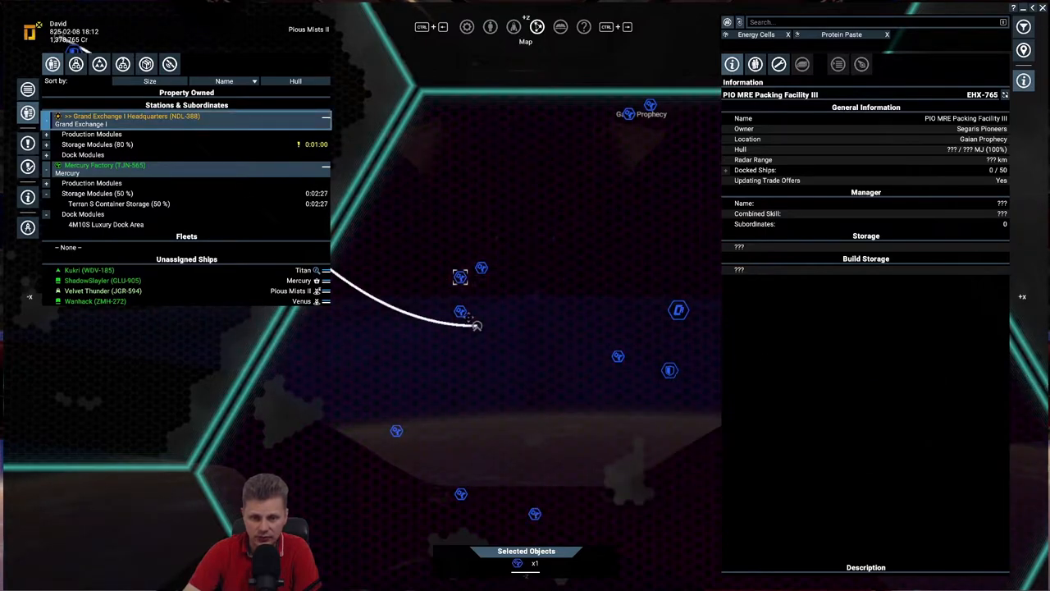
Show the information for PIO MRE Packing Facility IV from its map actions
{"action": "right_click", "coordinate": [461, 310]}
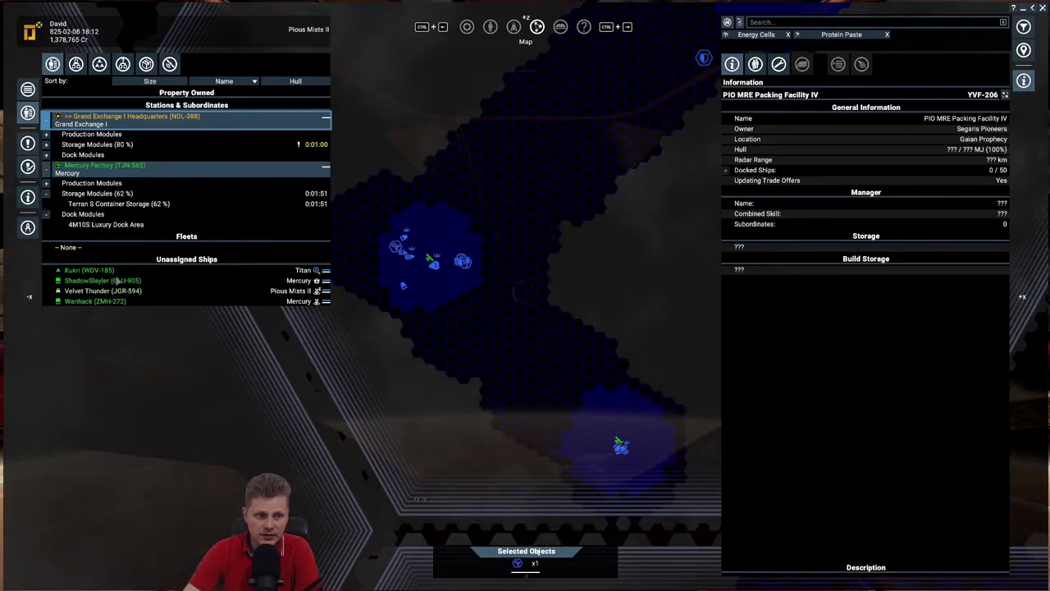
Review ShadowSlayer's orders and expand Warthawk's Energy Cells Sell order in its repeating trade loop
{"action": "left_click", "coordinate": [101, 281]}
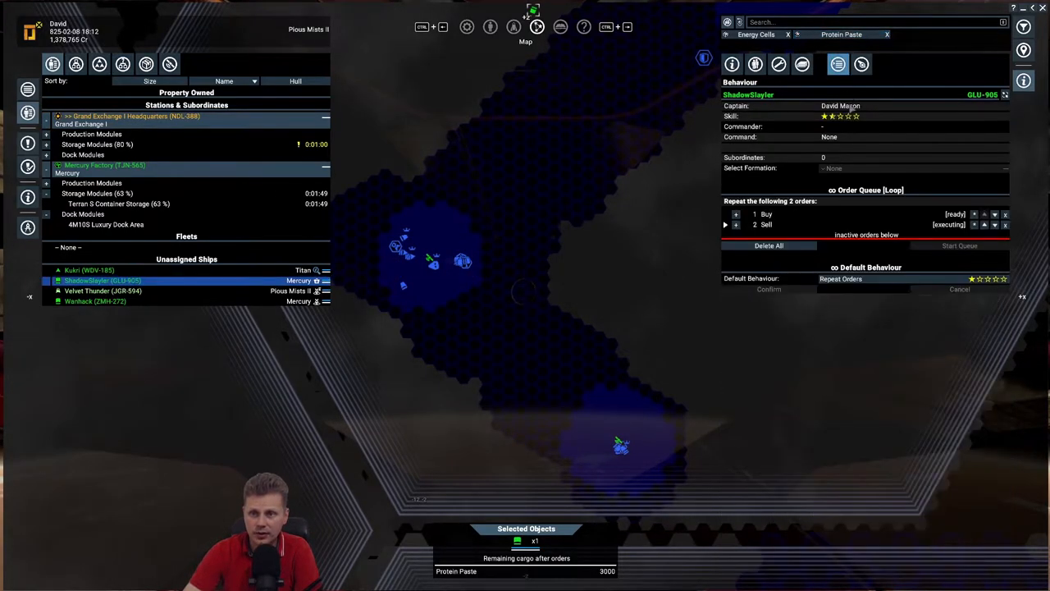
{"action": "left_click", "coordinate": [726, 213]}
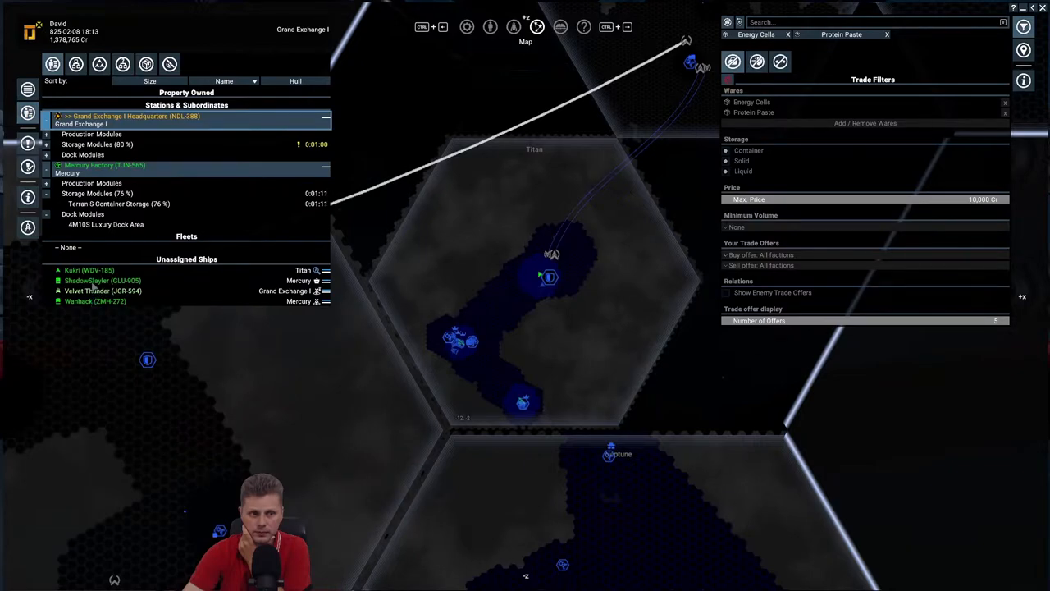
{"action": "left_click", "coordinate": [95, 302]}
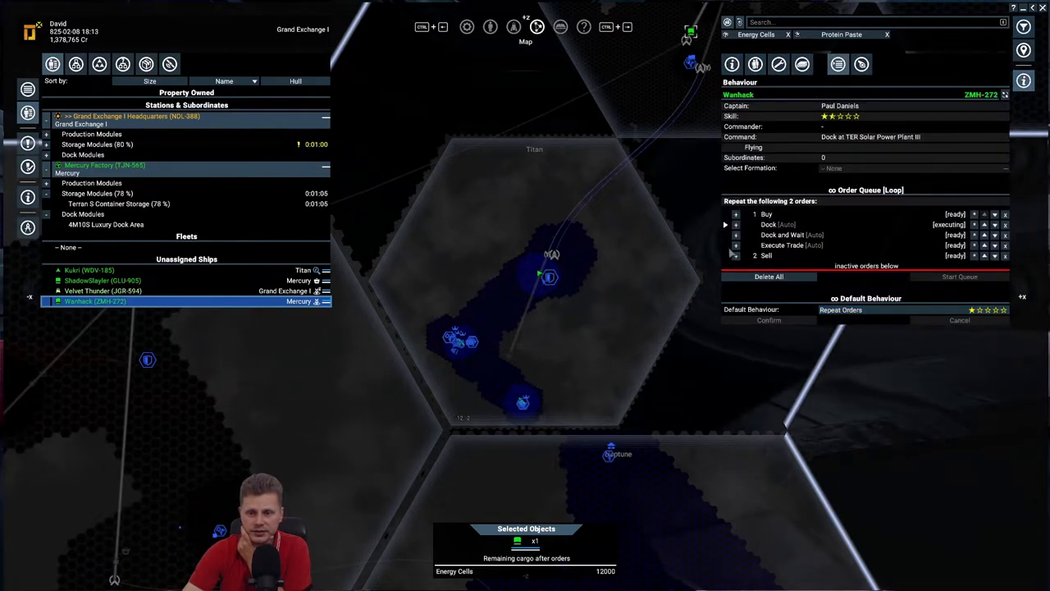
{"action": "left_click", "coordinate": [765, 256]}
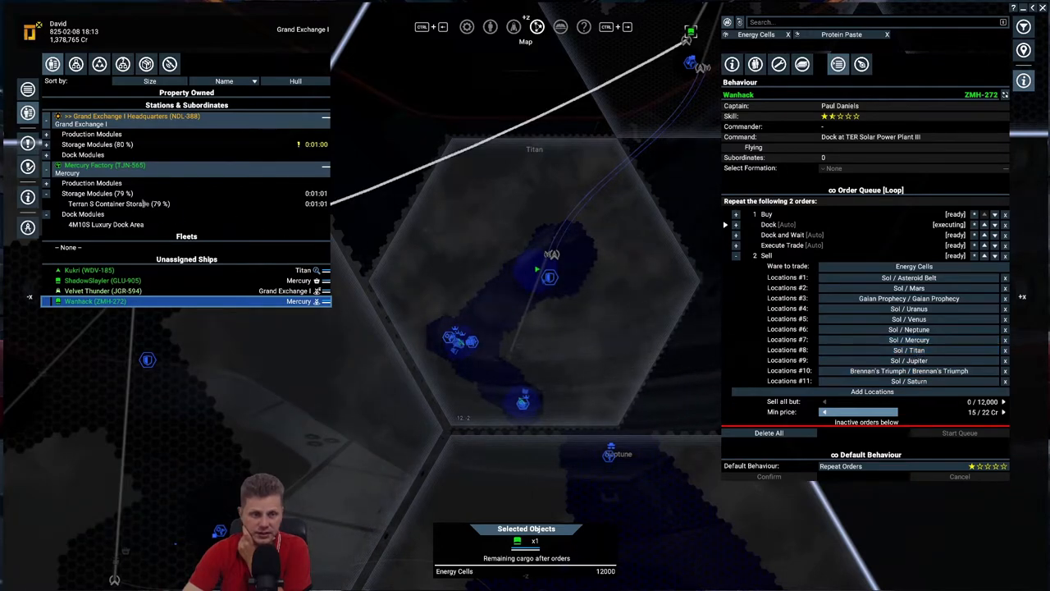
{"action": "left_click", "coordinate": [102, 281]}
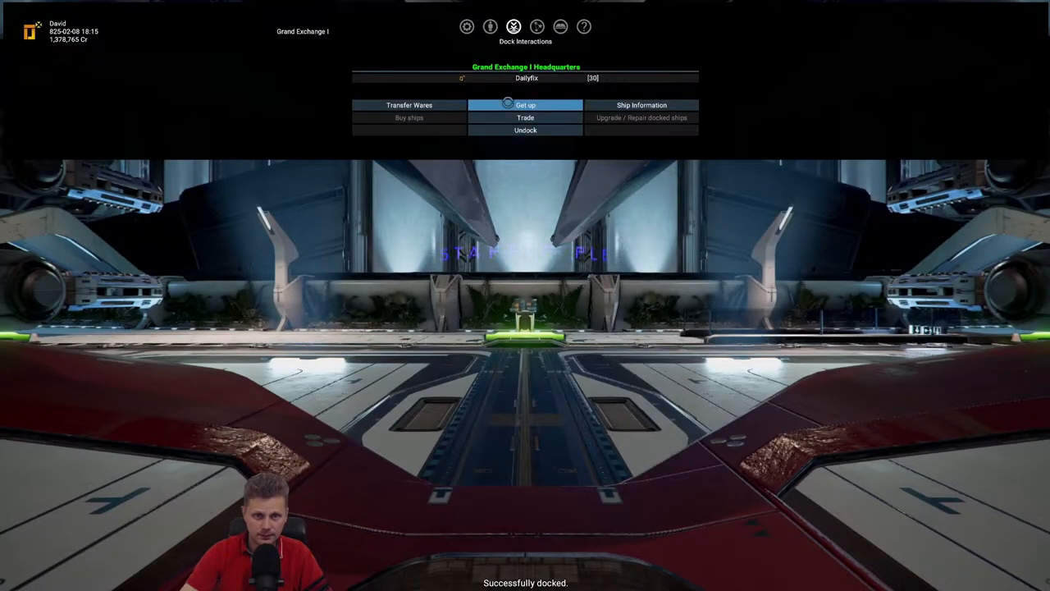
Get up out of the docked ship to walk the headquarters on foot
{"action": "left_click", "coordinate": [525, 105]}
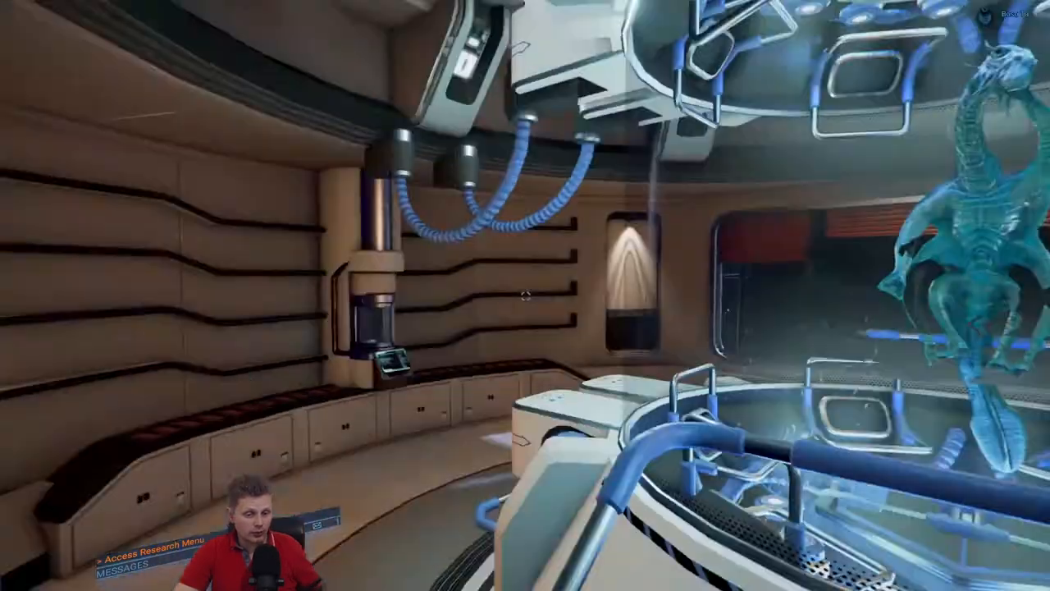
{"action": "mouse_move", "coordinate": [526, 295]}
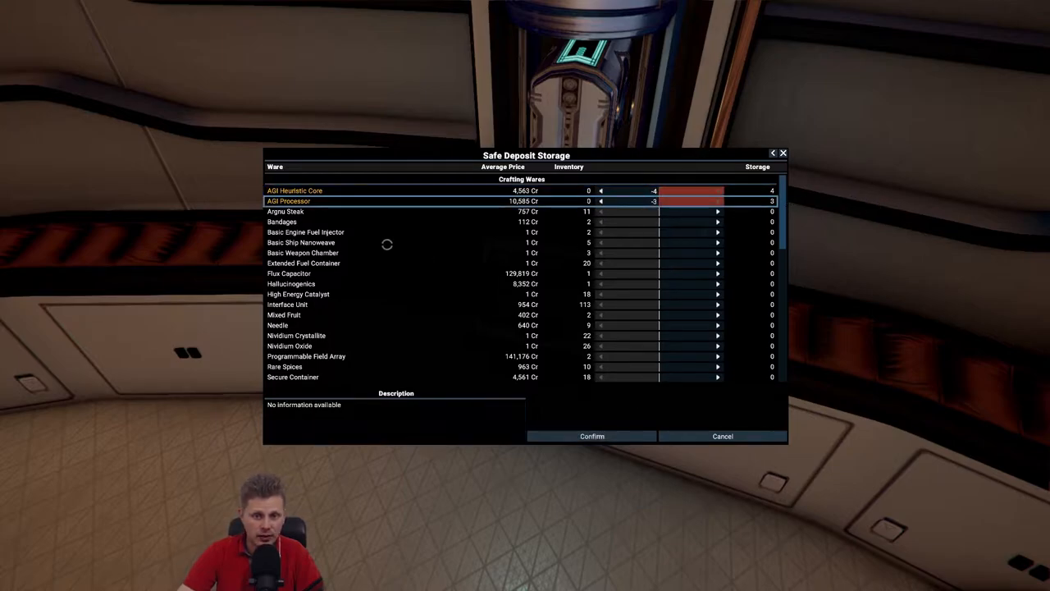
Queue the AGI cores, Spacefly Eggs, Unstable Crystal and security systems into storage and confirm
{"action": "scroll", "scroll_direction": "down", "scroll_amount": 3}
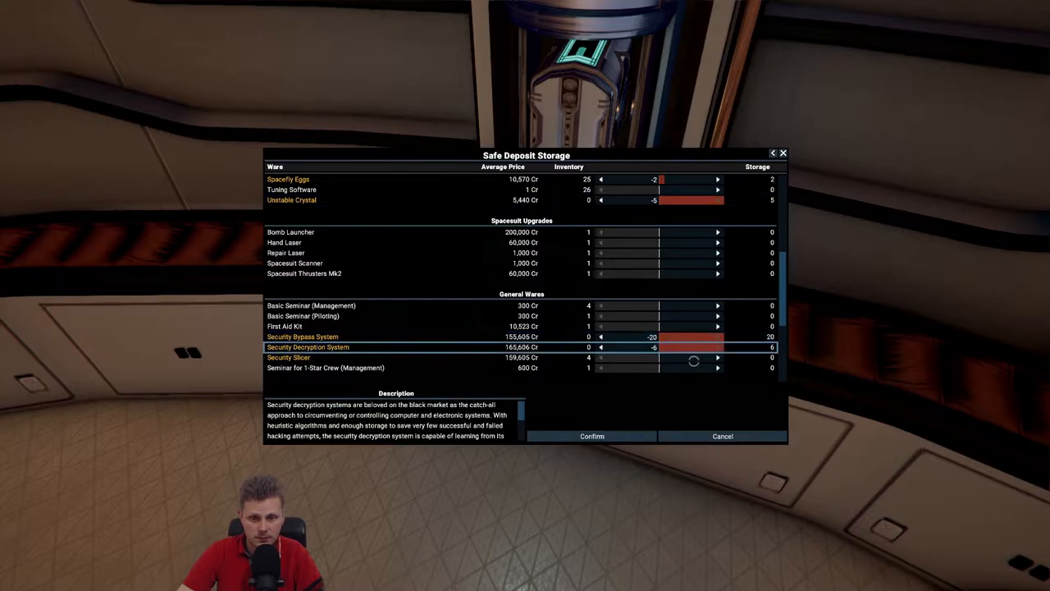
{"action": "scroll", "scroll_direction": "down", "scroll_amount": 3}
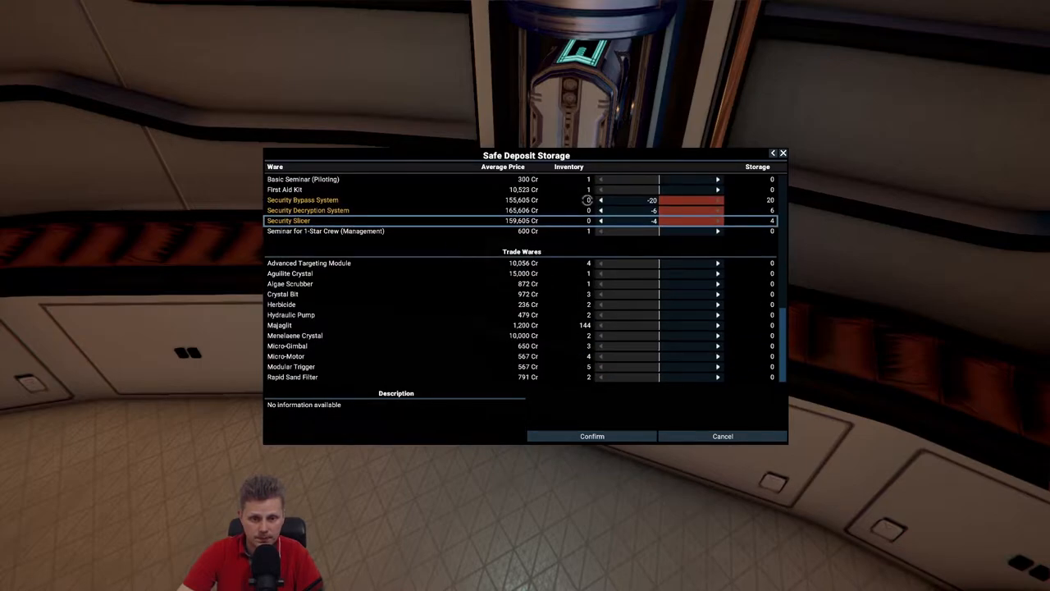
{"action": "scroll", "scroll_direction": "down", "scroll_amount": 3}
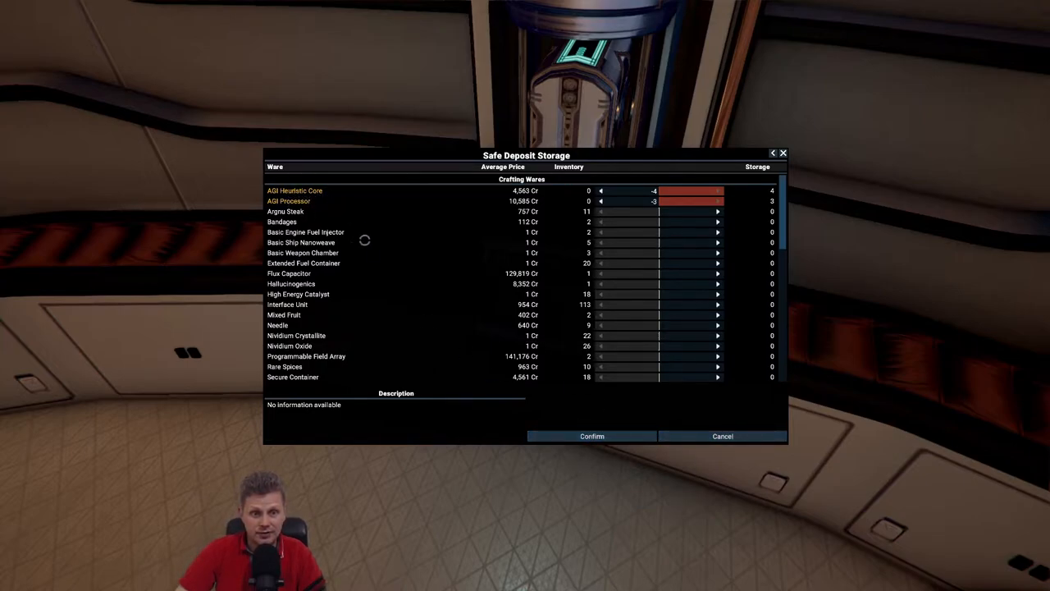
{"action": "scroll", "scroll_direction": "down", "scroll_amount": 3}
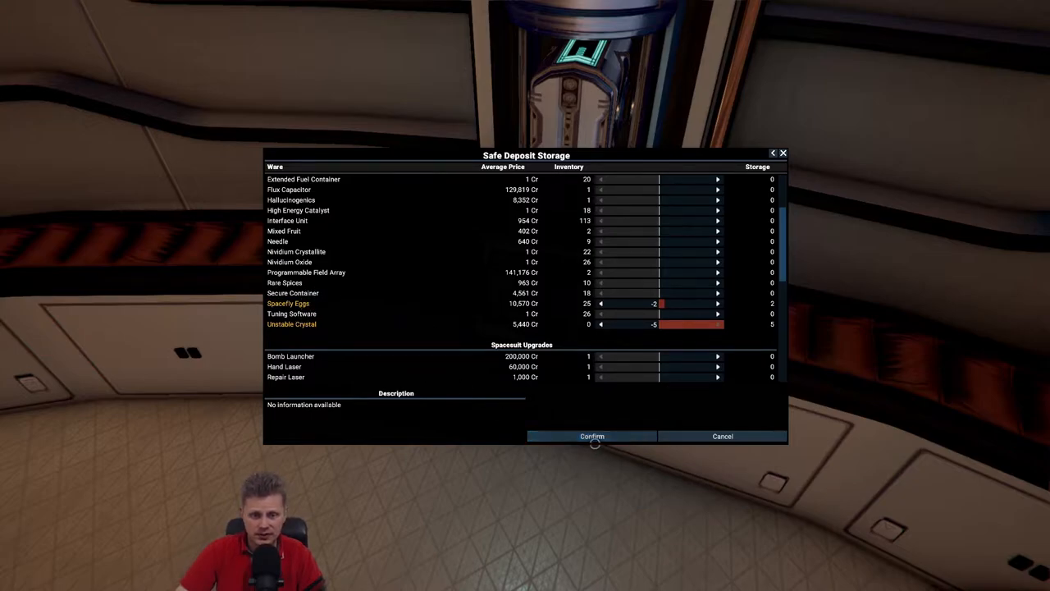
{"action": "left_click", "coordinate": [591, 437]}
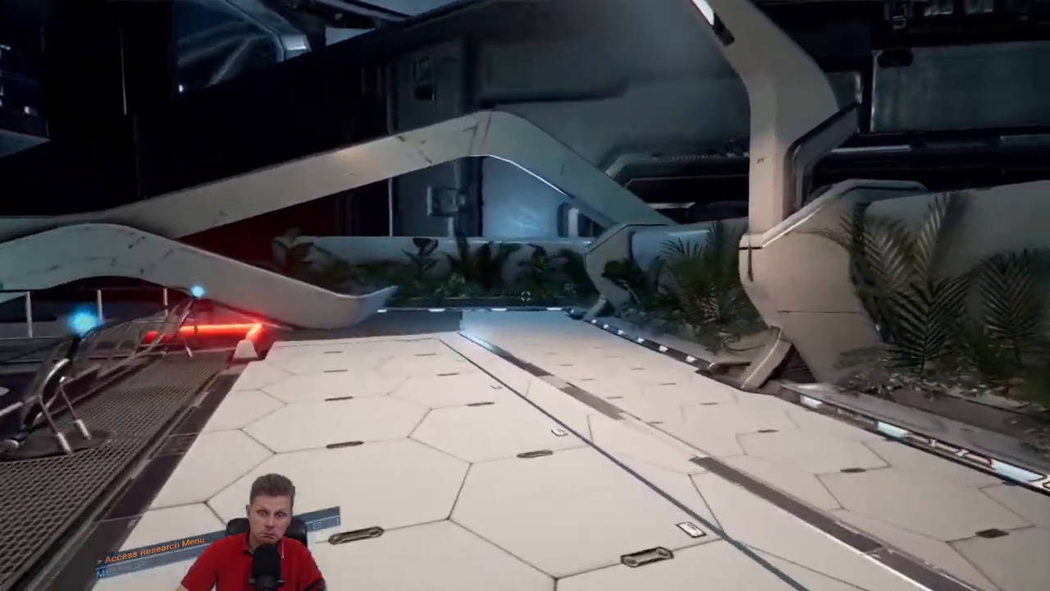
{"action": "mouse_move", "coordinate": [526, 295]}
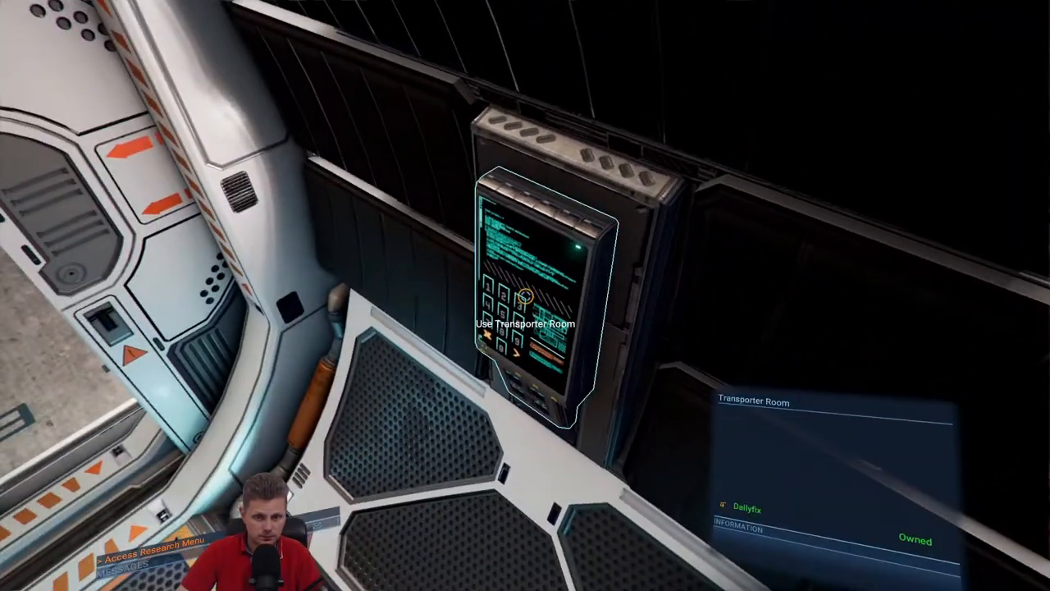
Craft one Spacefly Caviar from the Spacefly Eggs recipe and leave the crafting bench
{"action": "left_click", "coordinate": [525, 296]}
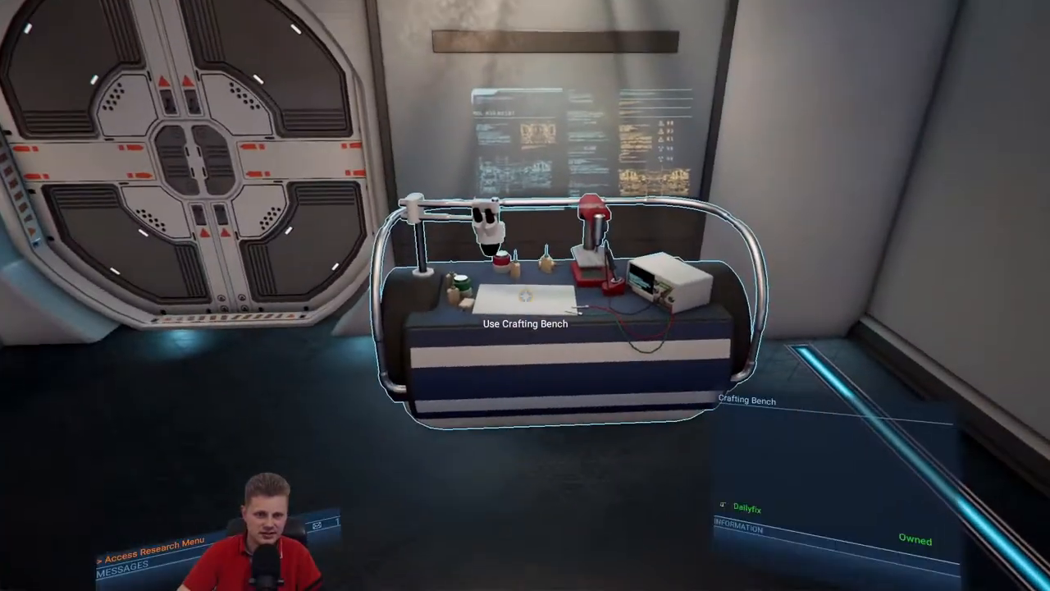
{"action": "left_click", "coordinate": [518, 322]}
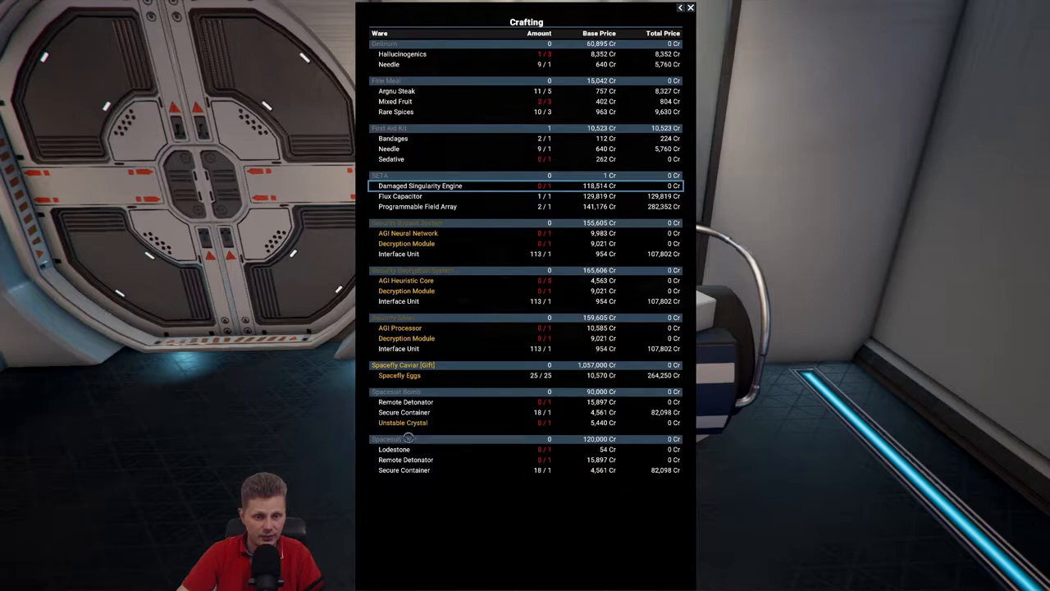
{"action": "left_click", "coordinate": [403, 365]}
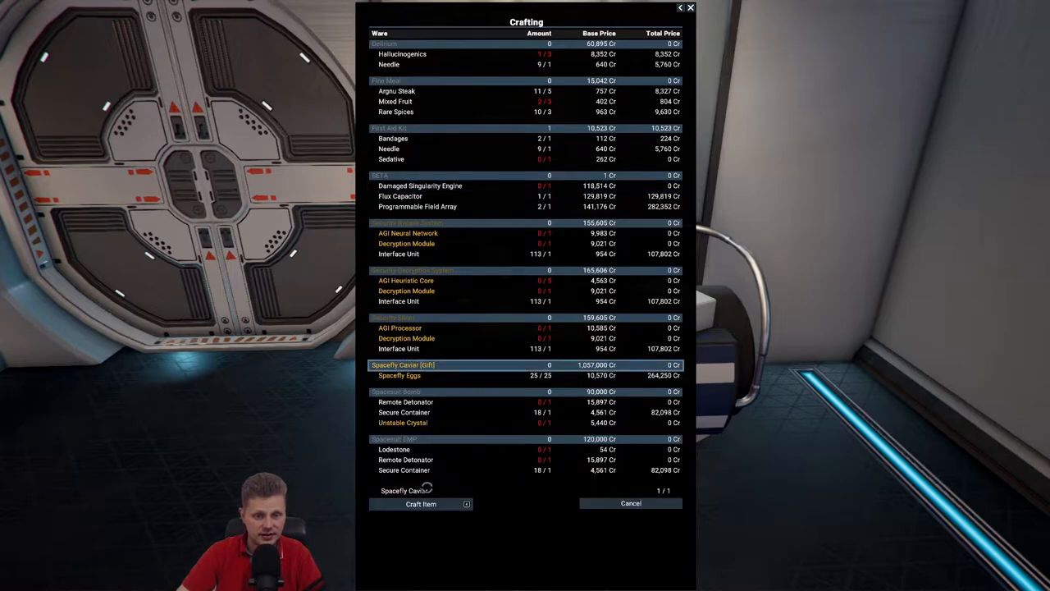
{"action": "left_click", "coordinate": [420, 502]}
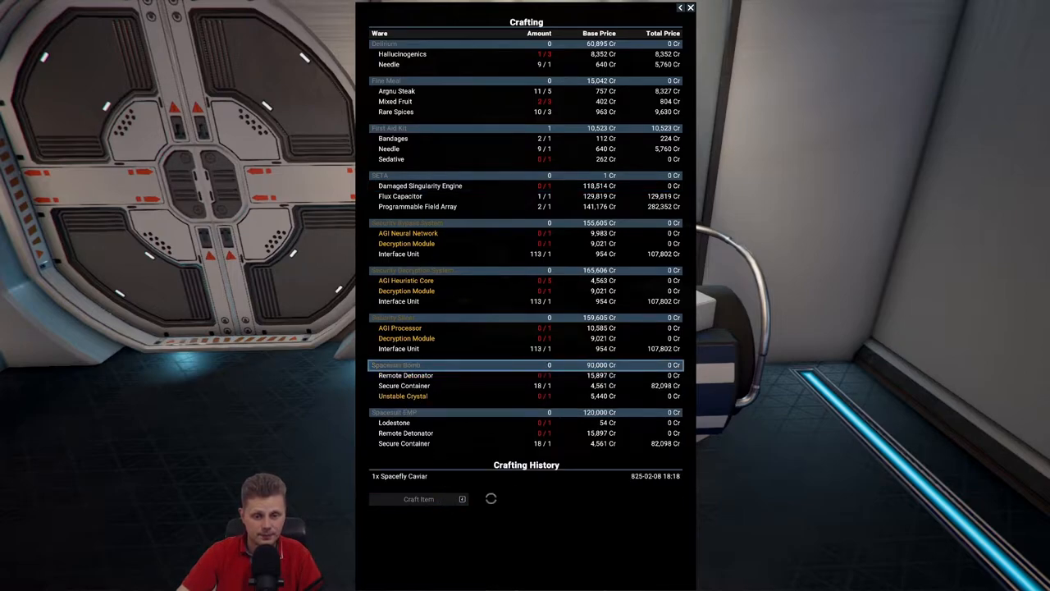
{"action": "left_click", "coordinate": [690, 7]}
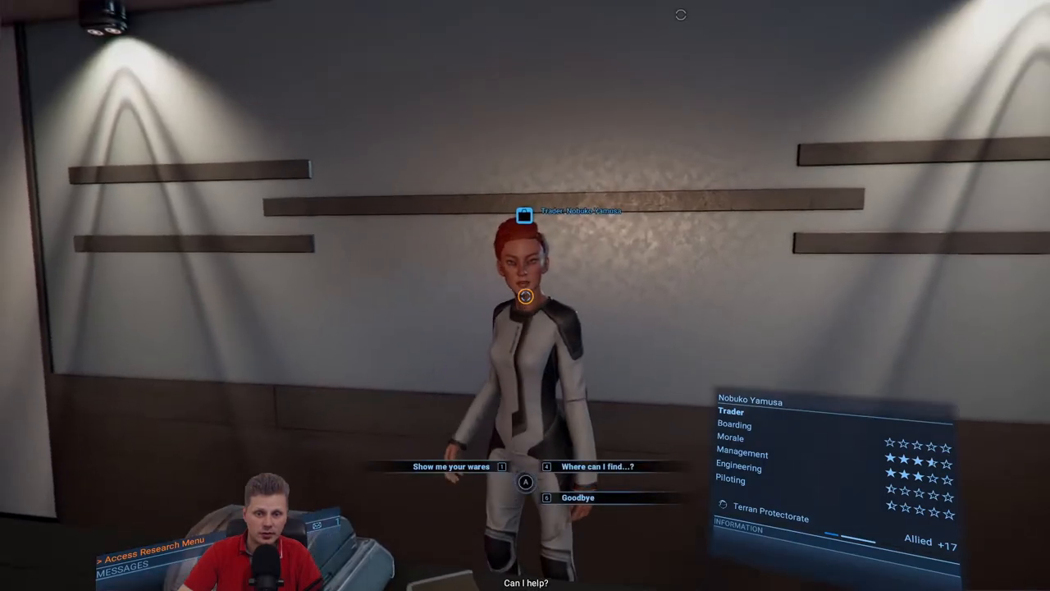
Answer the station trader with a dialogue option such as Goodbye
{"action": "left_click", "coordinate": [451, 466]}
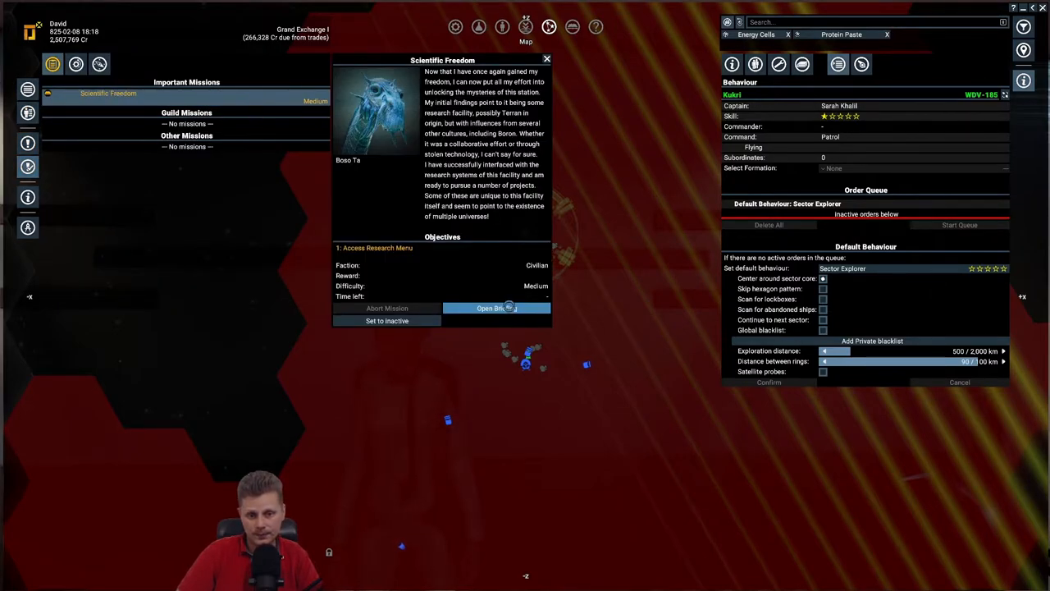
Bring up the Scientific Freedom mission briefing leading to the Research menu
{"action": "left_click", "coordinate": [495, 309]}
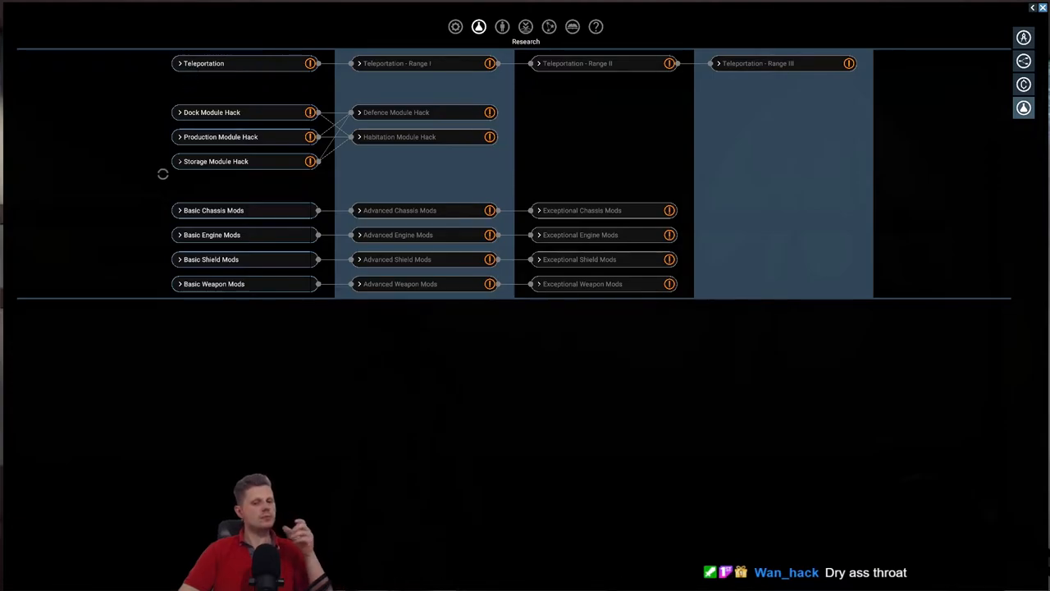
Compare Dock, Production and Storage Module Hack requirements, then view the station's resource flow into research
{"action": "left_click", "coordinate": [212, 111]}
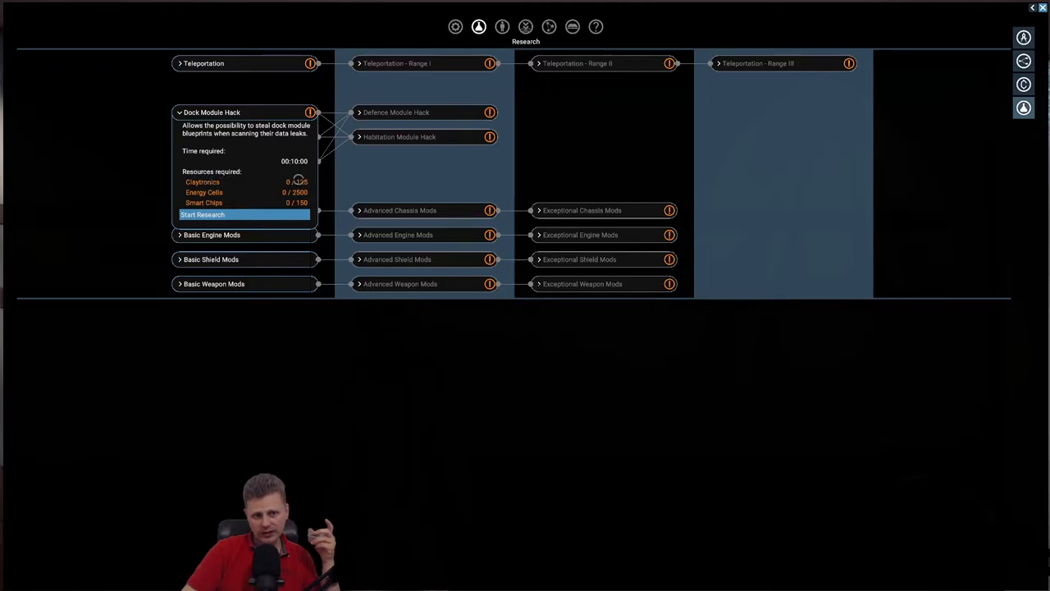
{"action": "mouse_move", "coordinate": [190, 125]}
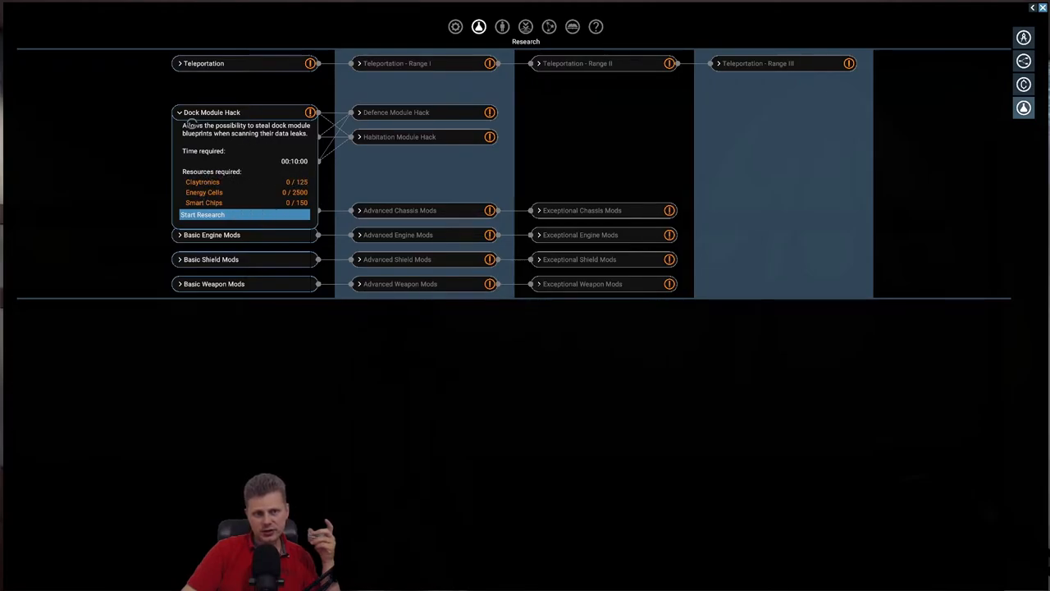
{"action": "left_click", "coordinate": [222, 136]}
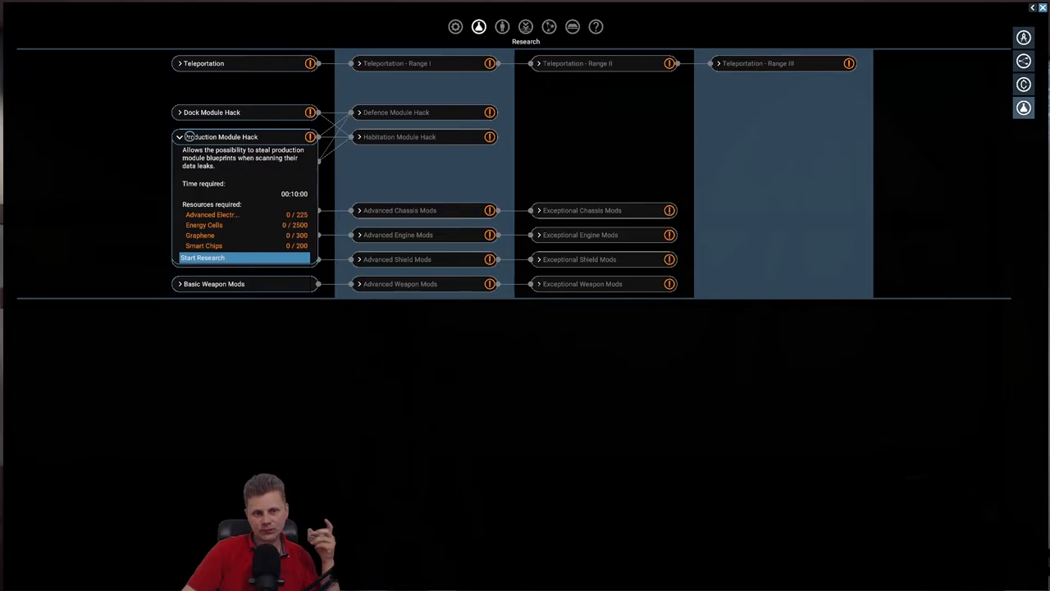
{"action": "left_click", "coordinate": [181, 136]}
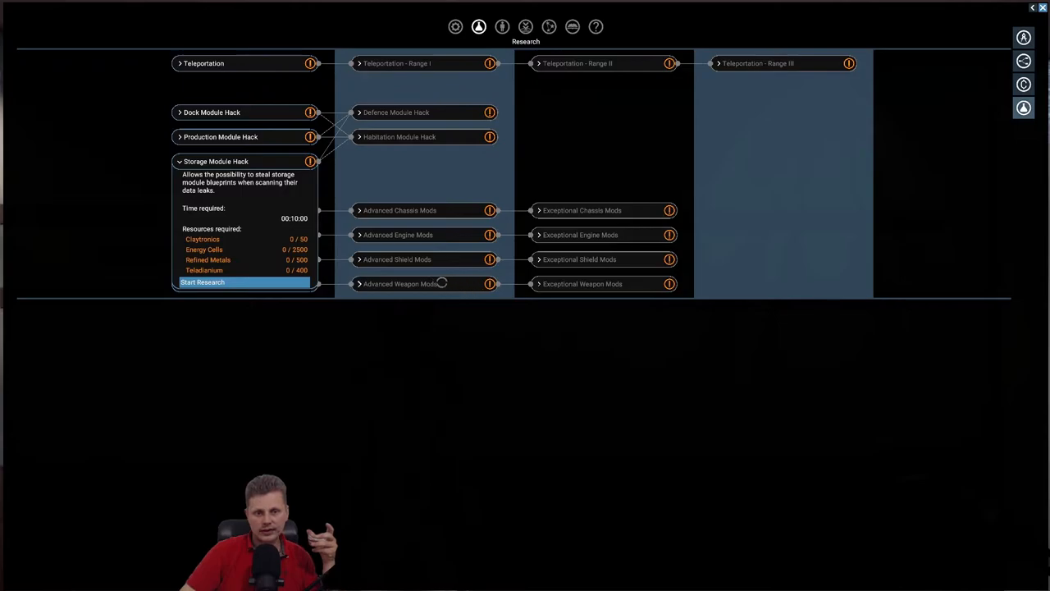
{"action": "mouse_move", "coordinate": [355, 266]}
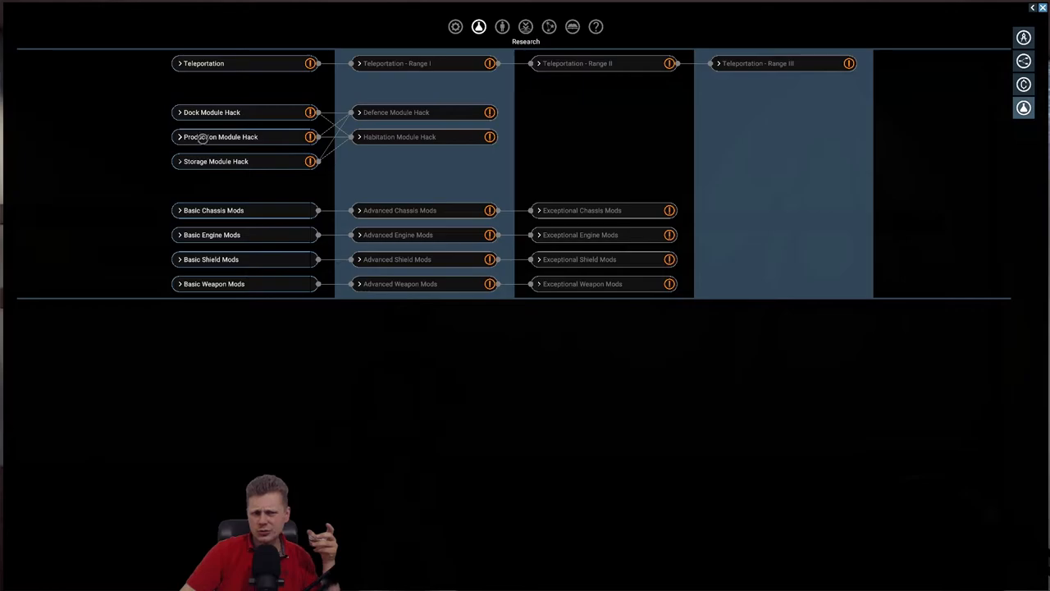
{"action": "left_click", "coordinate": [217, 161]}
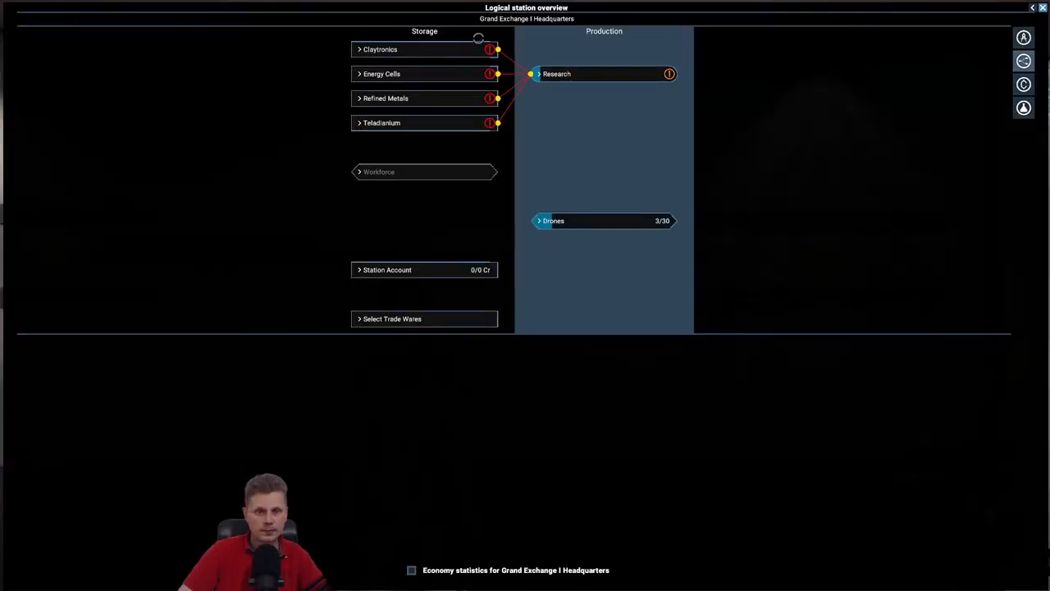
Close the logical station overview and return to the map
{"action": "left_click", "coordinate": [380, 49]}
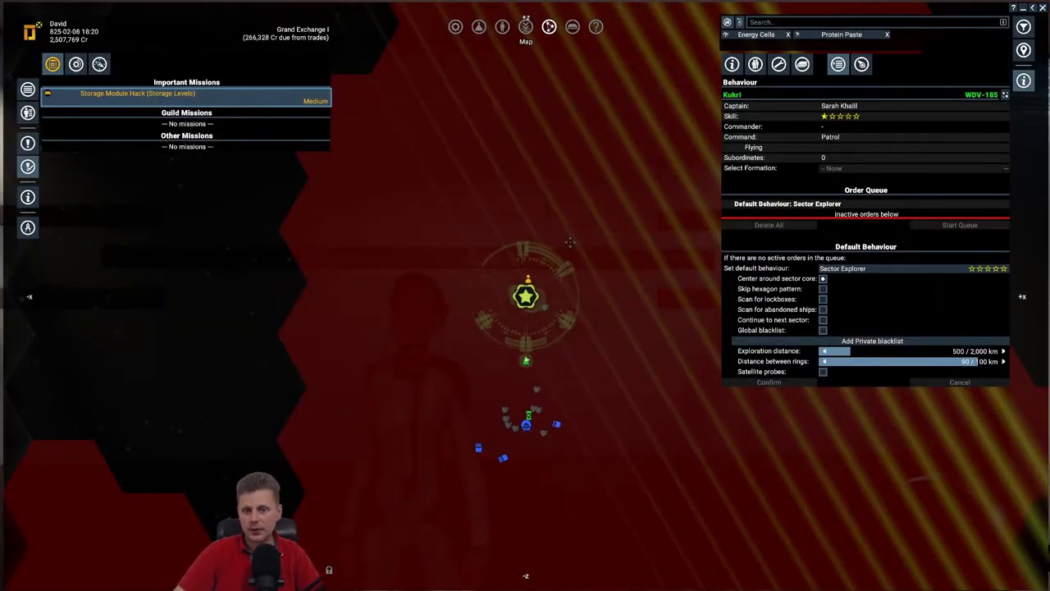
Show Kuiri's general information and search the map for Silicon Carbide
{"action": "left_click", "coordinate": [732, 64]}
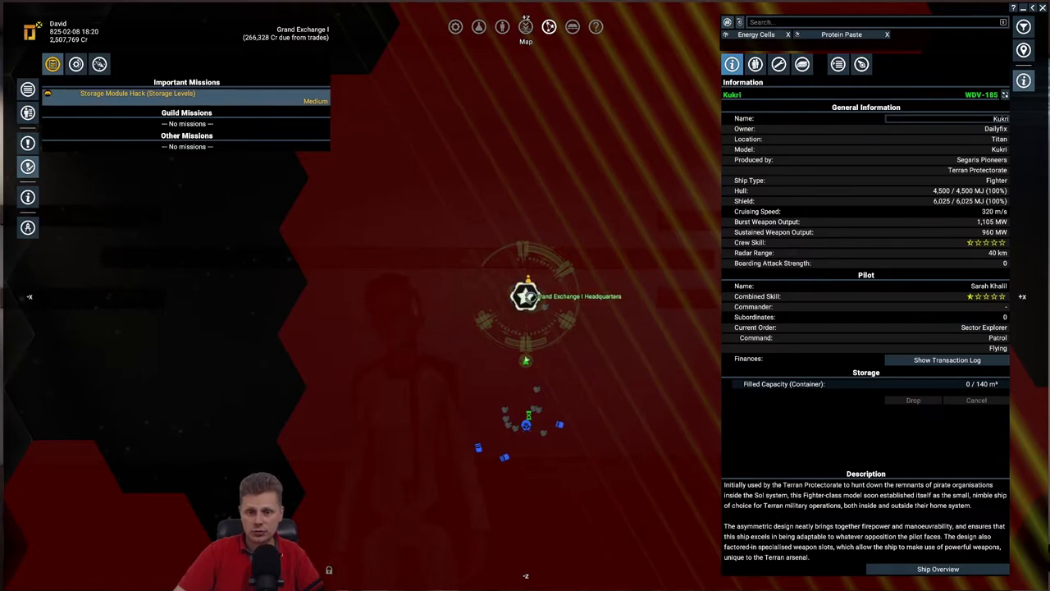
{"action": "left_click", "coordinate": [525, 295]}
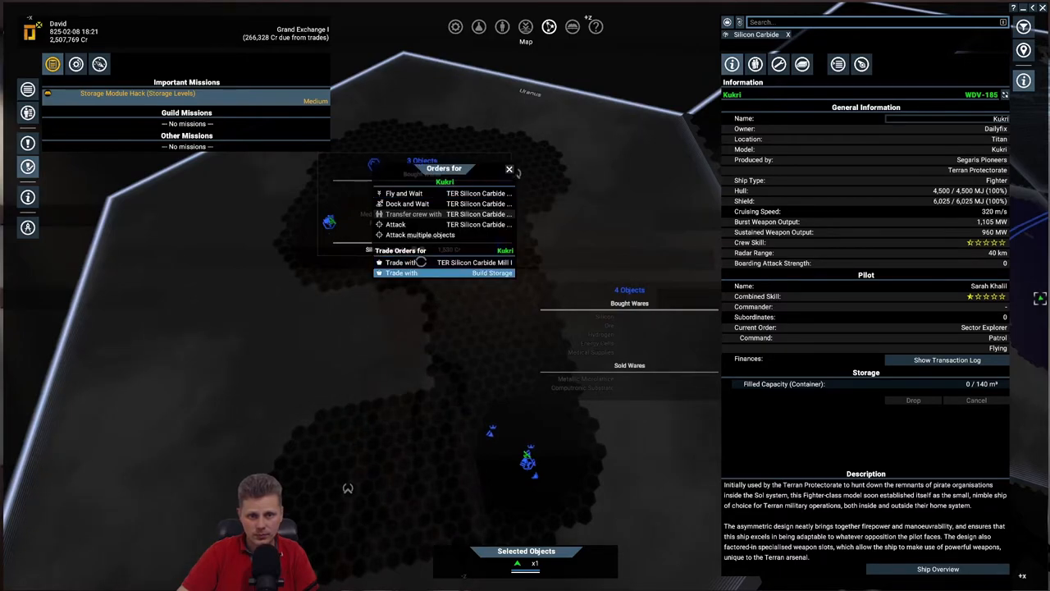
Trade with the TER Silicon Carbide Mill and confirm the Silicon Carbide purchase
{"action": "left_click", "coordinate": [401, 262]}
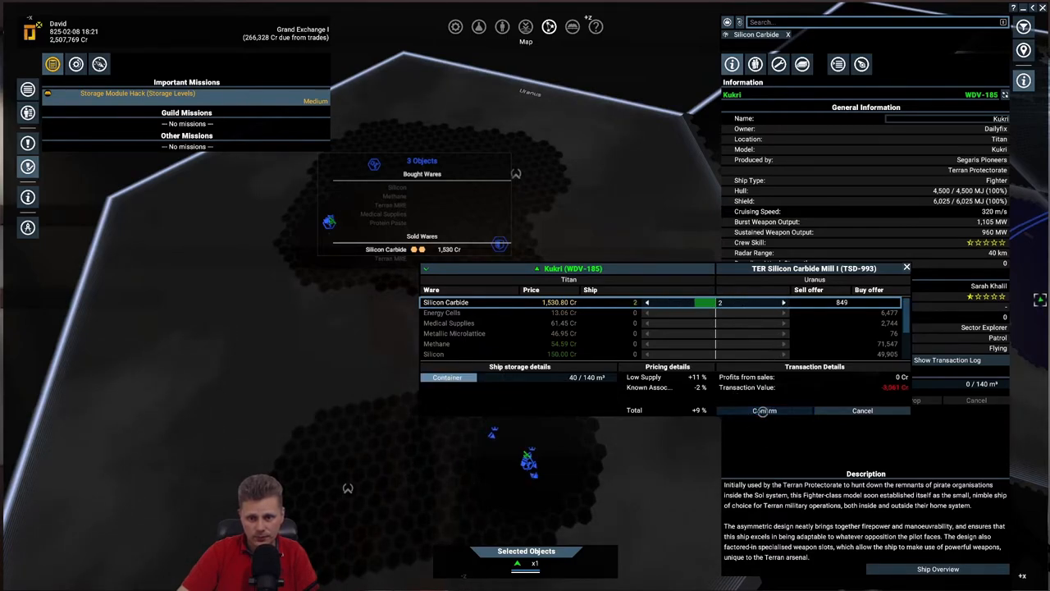
{"action": "left_click", "coordinate": [765, 410]}
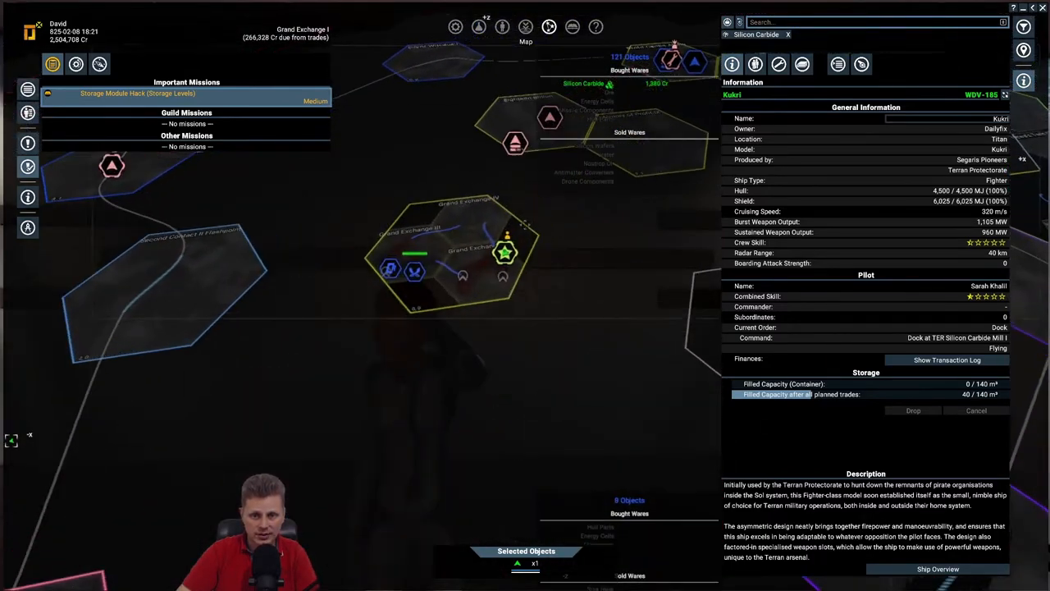
Order Kuiri to transfer the Silicon Carbide into the Grand Exchange headquarters build storage
{"action": "right_click", "coordinate": [505, 253]}
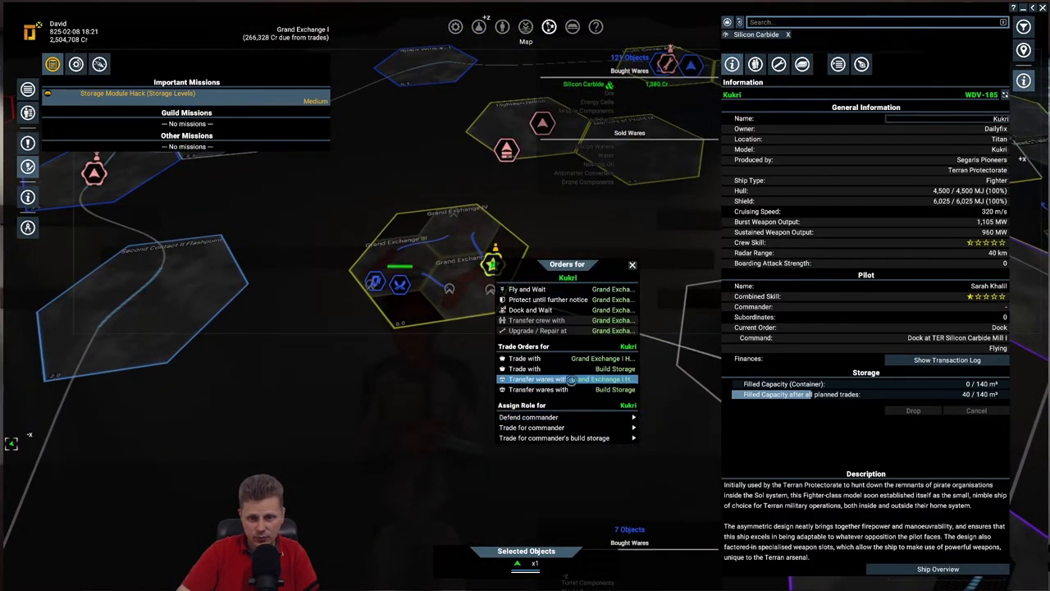
{"action": "left_click", "coordinate": [539, 389]}
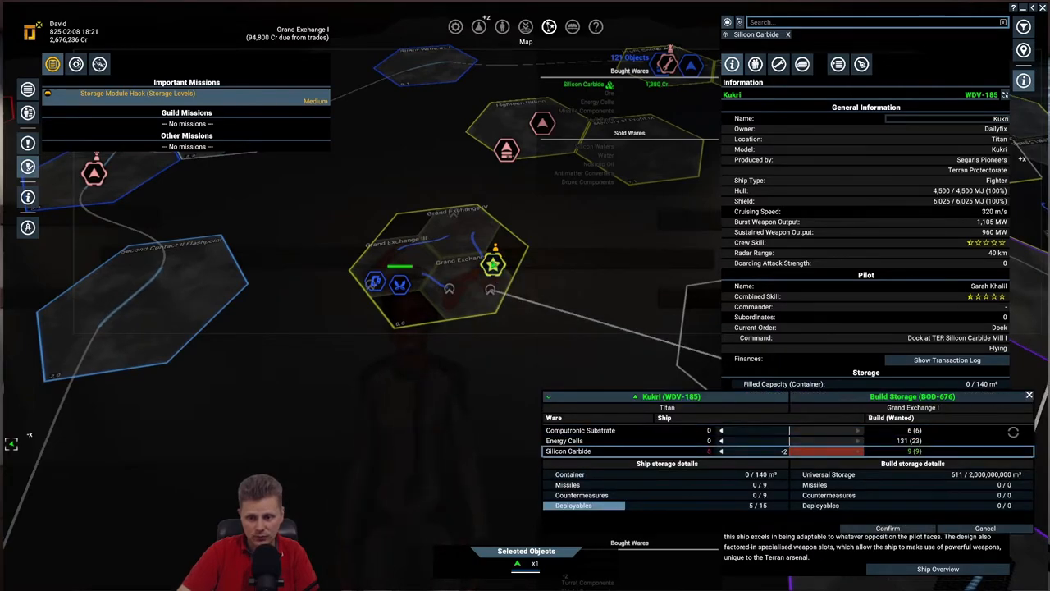
{"action": "left_click", "coordinate": [984, 528]}
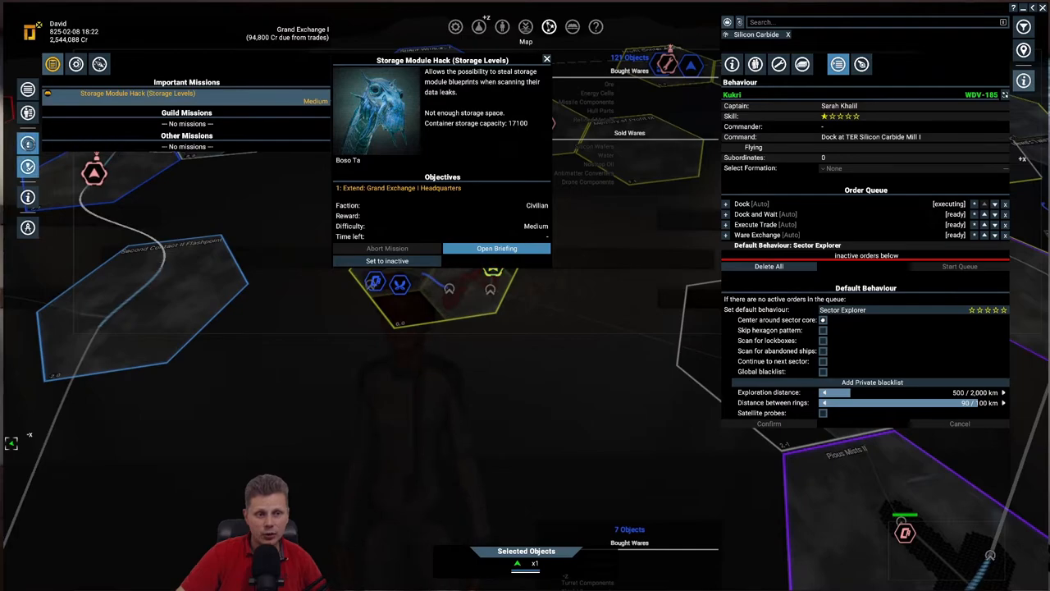
Dismiss the Storage Module Hack mission details and list the owned stations and ships
{"action": "left_click", "coordinate": [546, 59]}
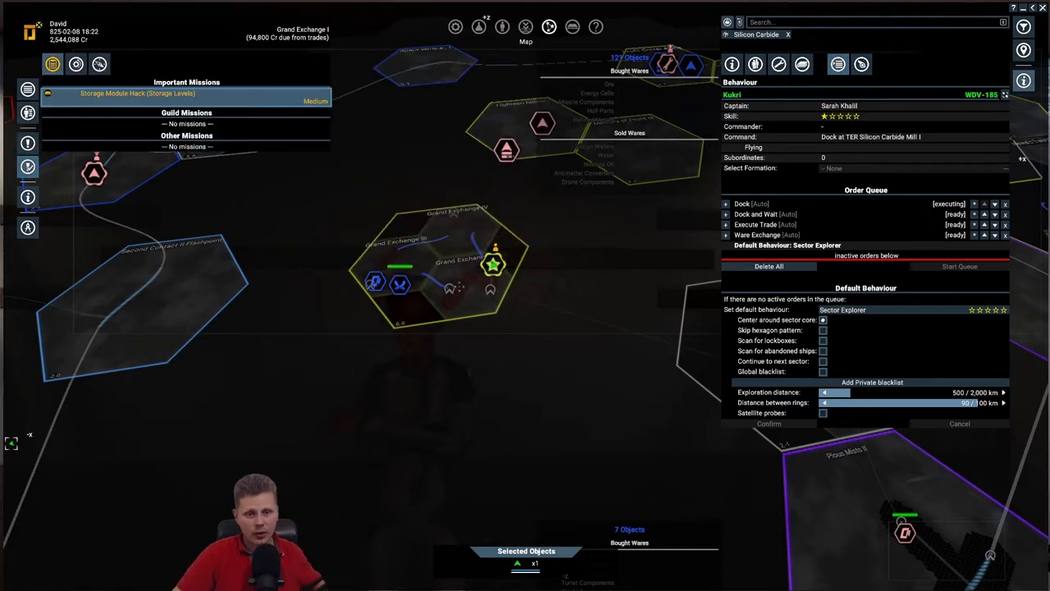
{"action": "left_click", "coordinate": [494, 264]}
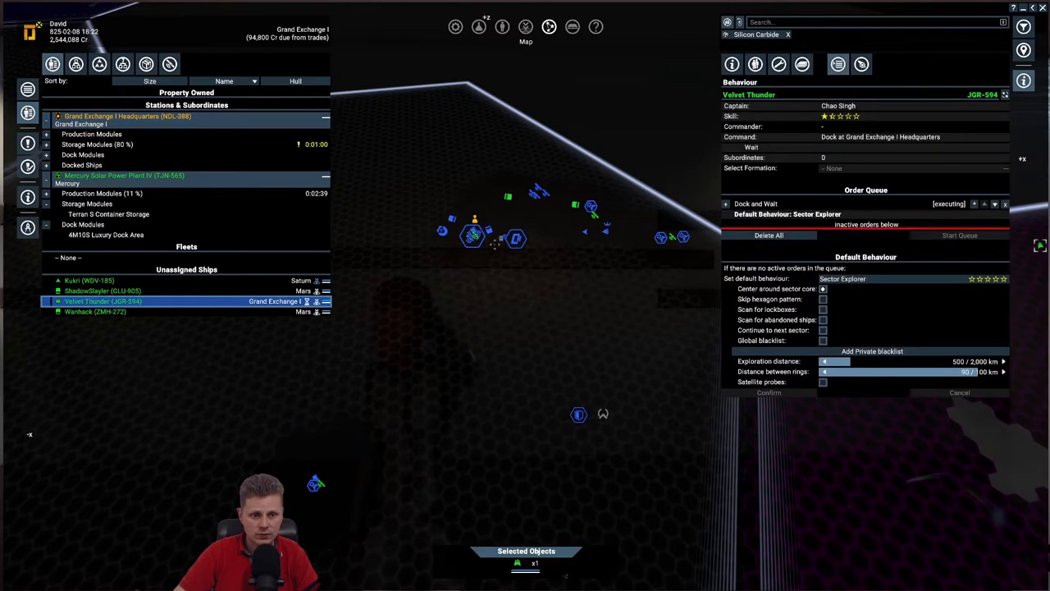
Show Warshack's looping order queue trading Energy Cells with TER Medical Supply Factory III
{"action": "right_click", "coordinate": [472, 238]}
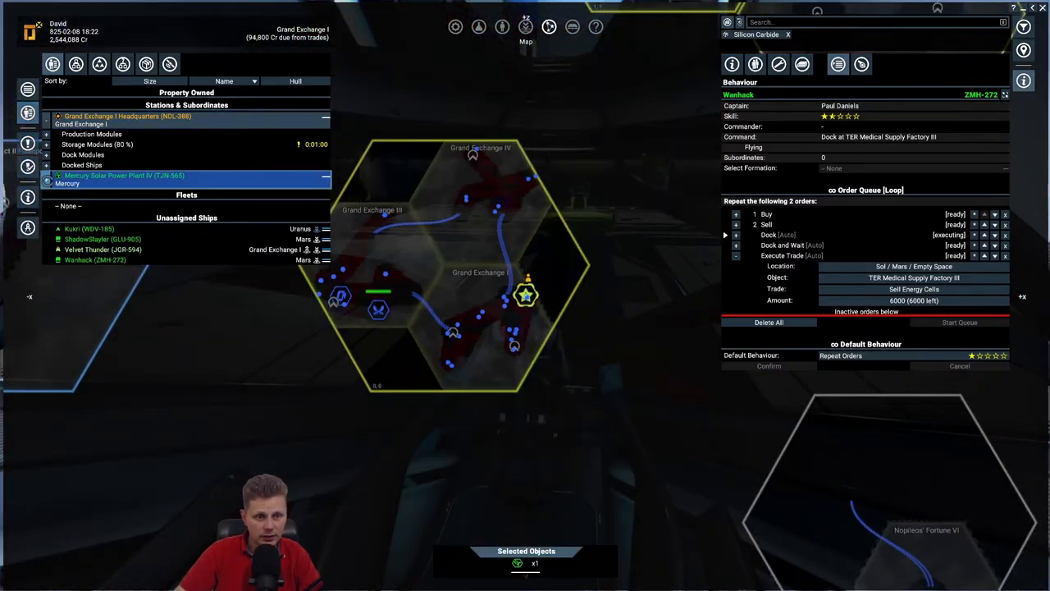
Check Mercury Solar Power Plant IV's production in Grand Exchange I, then show the player's Messages list
{"action": "left_click", "coordinate": [125, 174]}
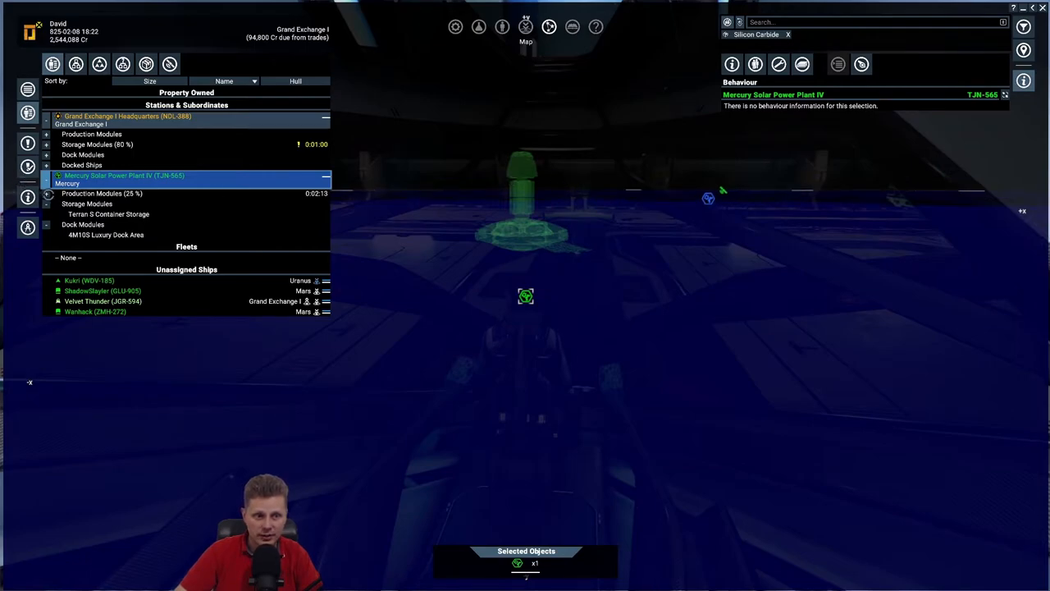
{"action": "left_click", "coordinate": [46, 194]}
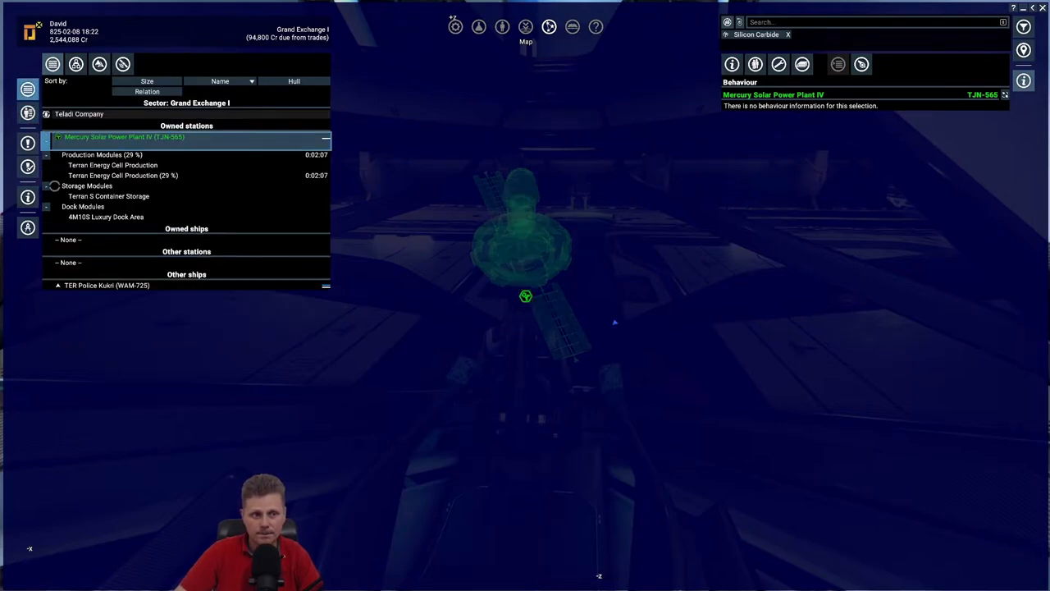
{"action": "mouse_move", "coordinate": [398, 184]}
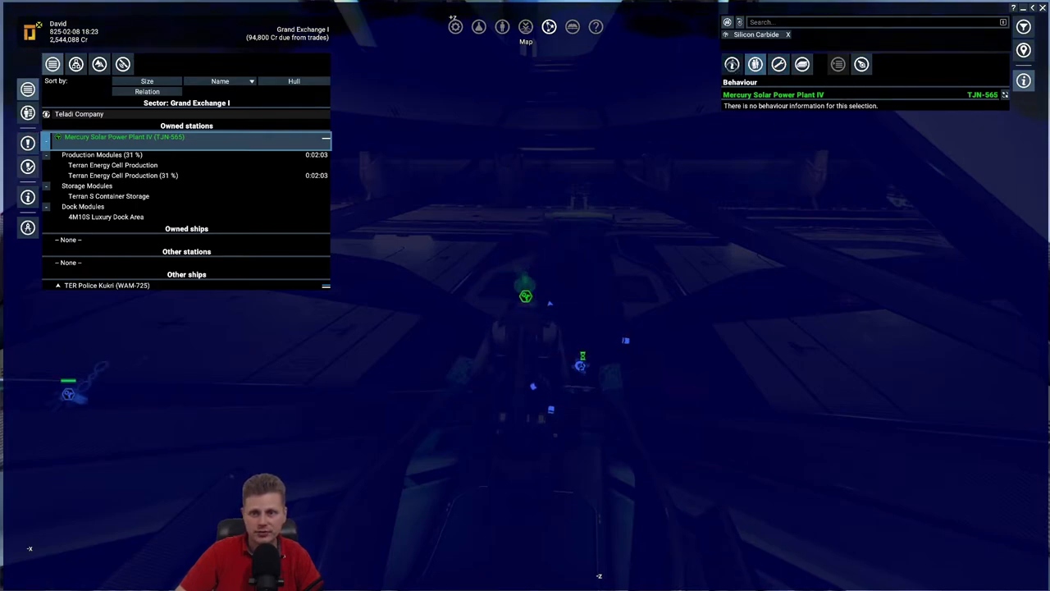
{"action": "left_click", "coordinate": [732, 64]}
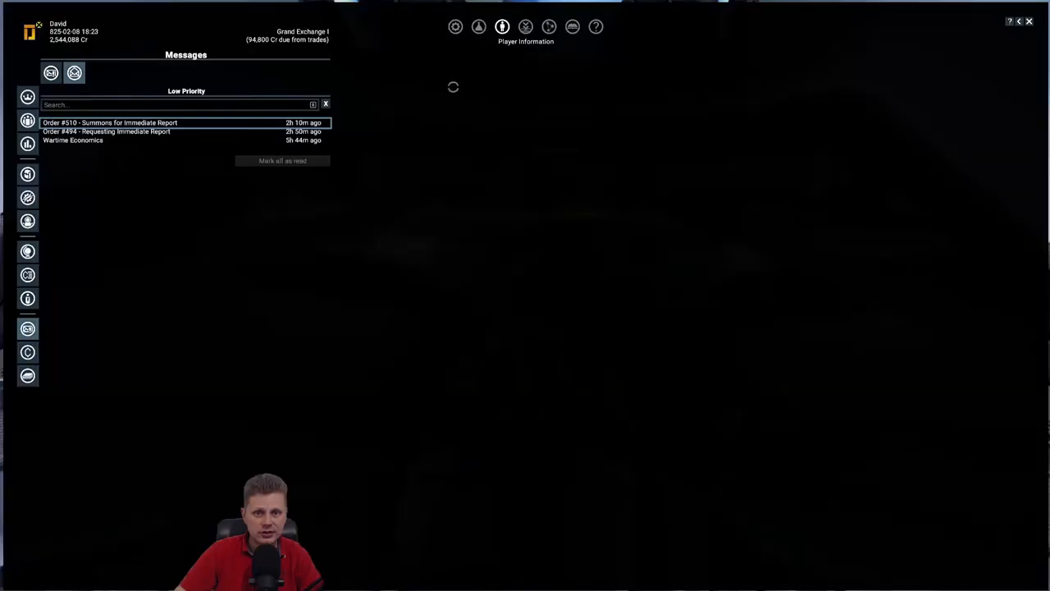
In Personnel Management sorted by Manager skill, send Velvet Thunder's service crew member Pedro Khalil to work somewhere else
{"action": "left_click", "coordinate": [108, 122]}
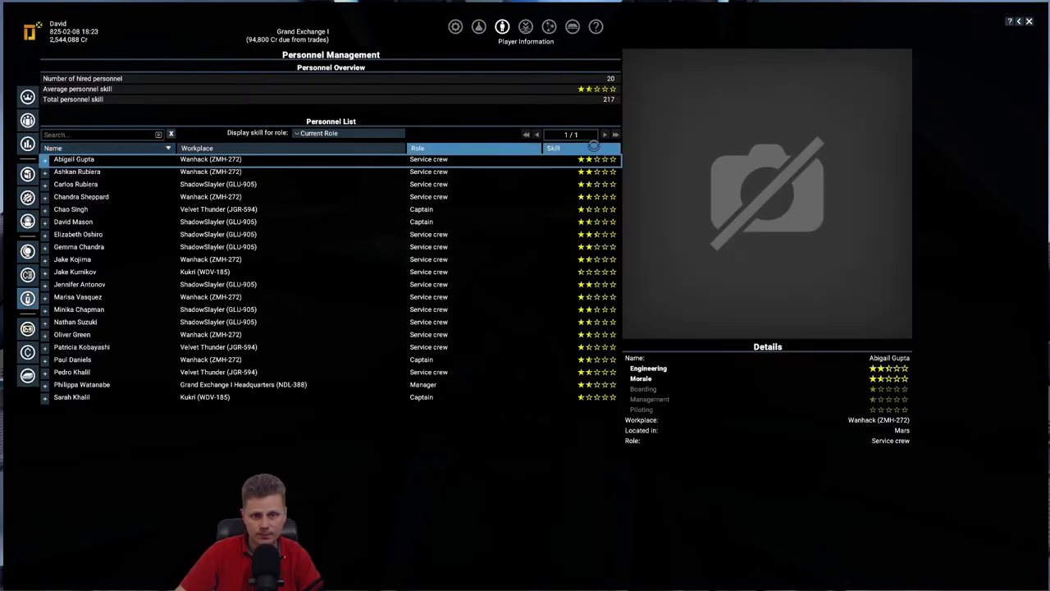
{"action": "left_click", "coordinate": [348, 133]}
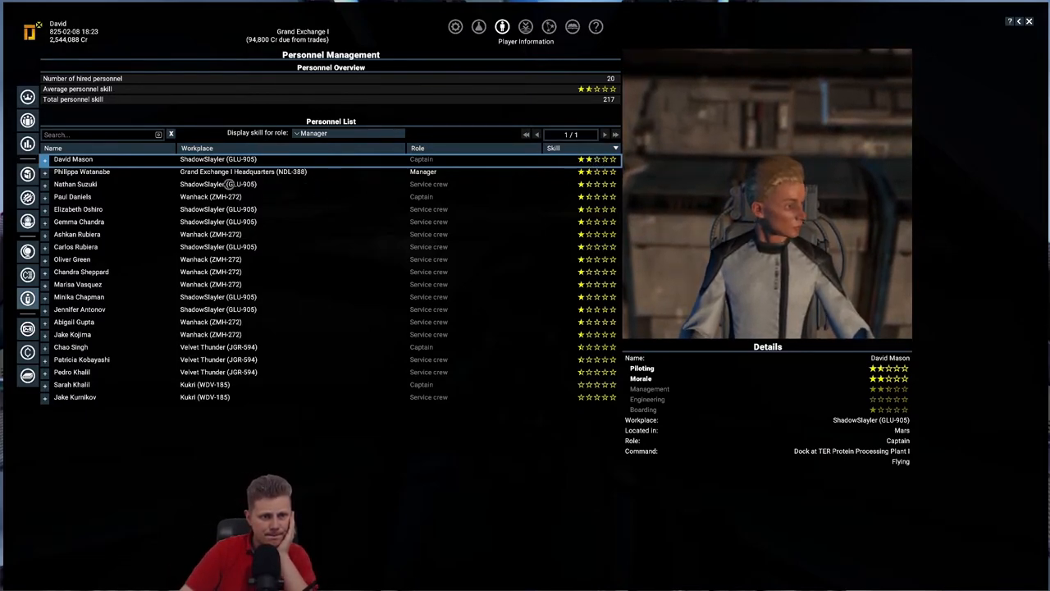
{"action": "left_click", "coordinate": [75, 183]}
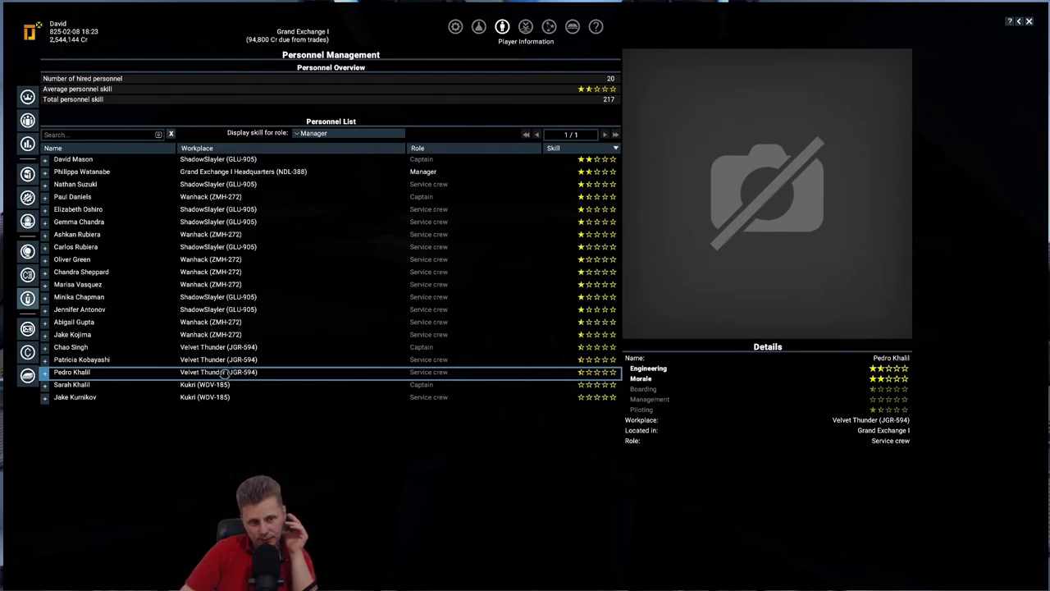
{"action": "right_click", "coordinate": [73, 371]}
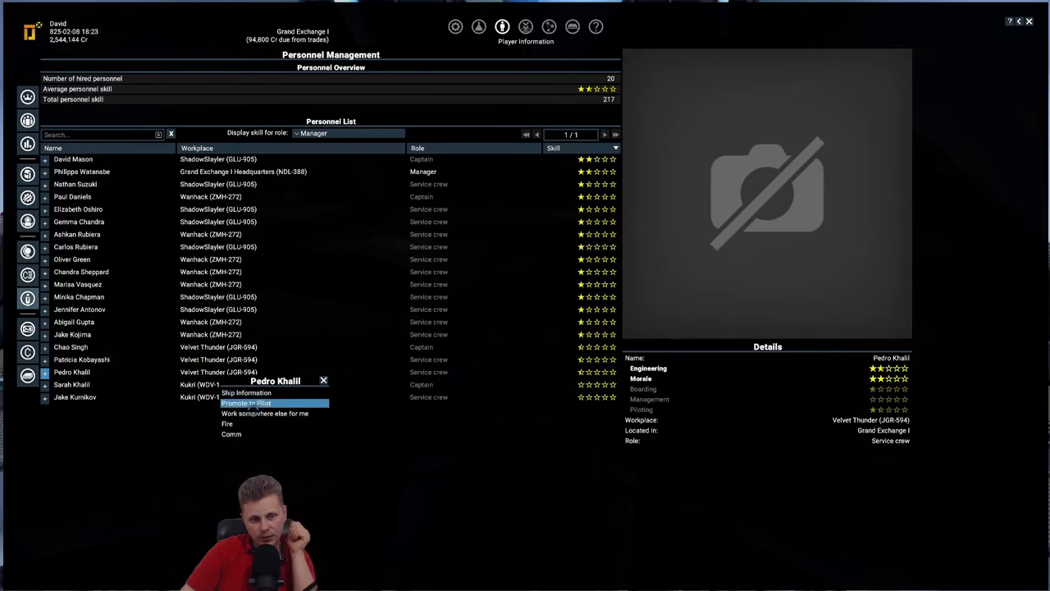
{"action": "left_click", "coordinate": [264, 414]}
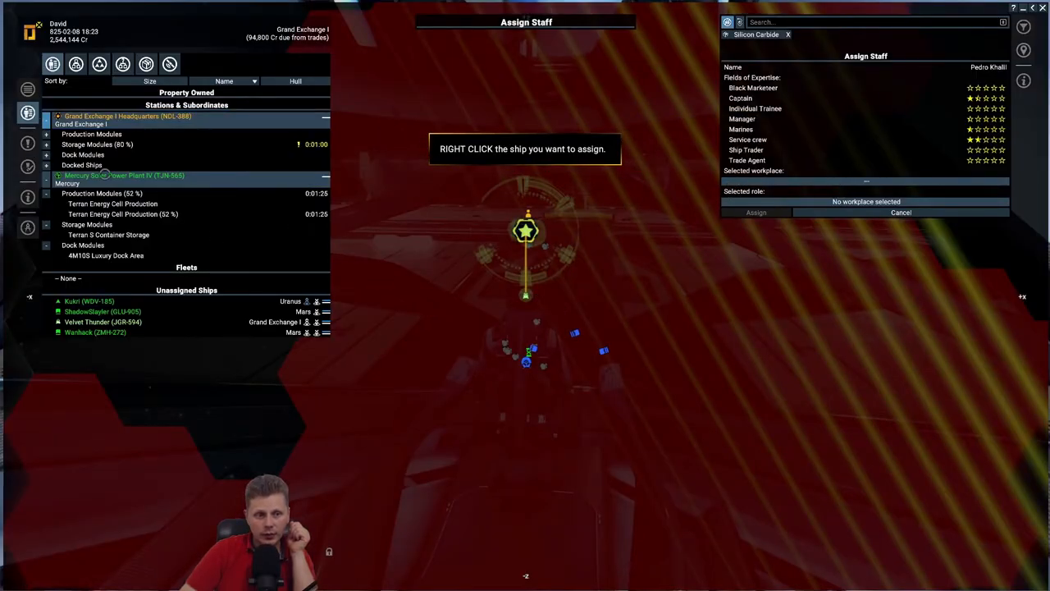
Finish the Assign Staff step and show Mercury Solar Power Plant IV's Logical Station Overview
{"action": "left_click", "coordinate": [123, 176]}
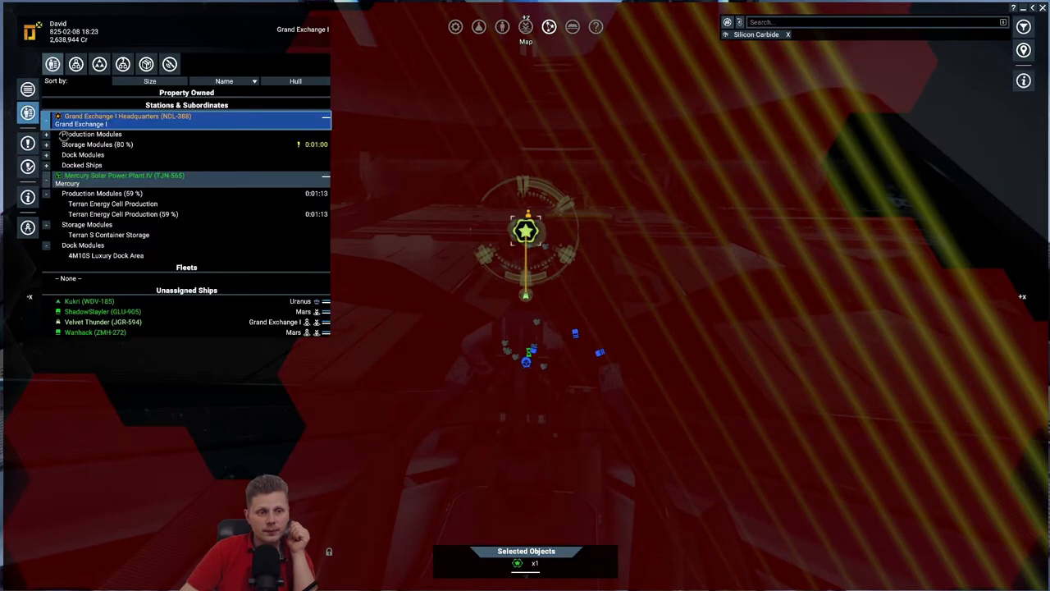
{"action": "left_click", "coordinate": [106, 174]}
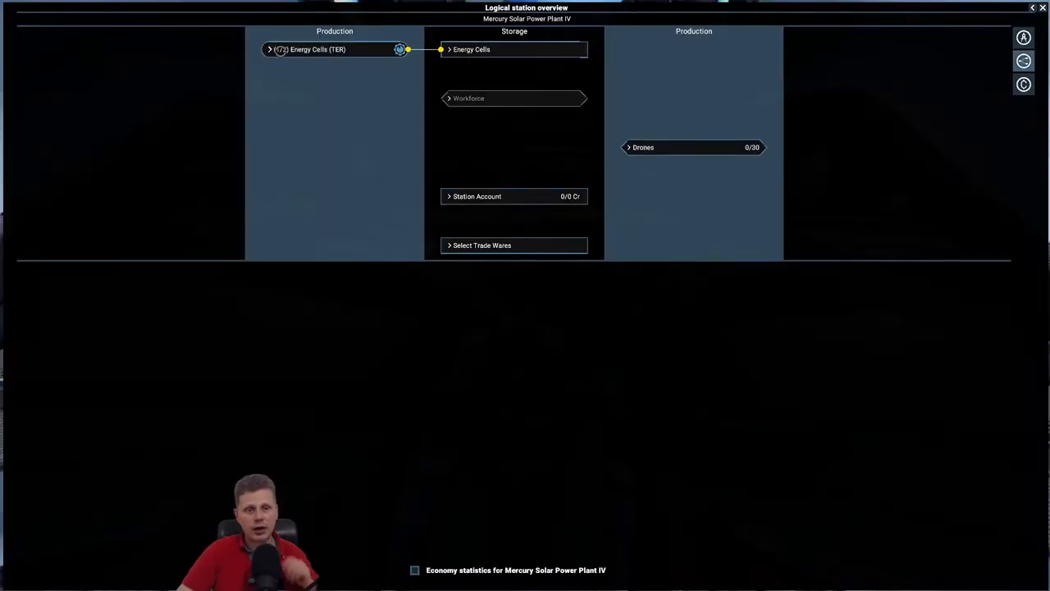
Switch the Energy Cells sell offer to automatic pricing and return to the map
{"action": "left_click", "coordinate": [269, 49]}
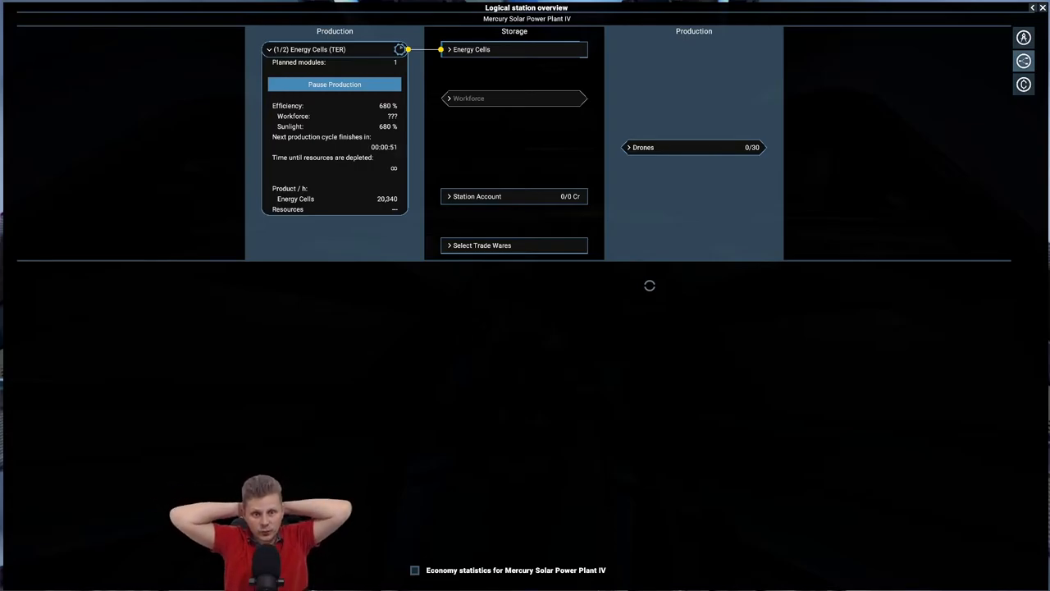
{"action": "mouse_move", "coordinate": [619, 263]}
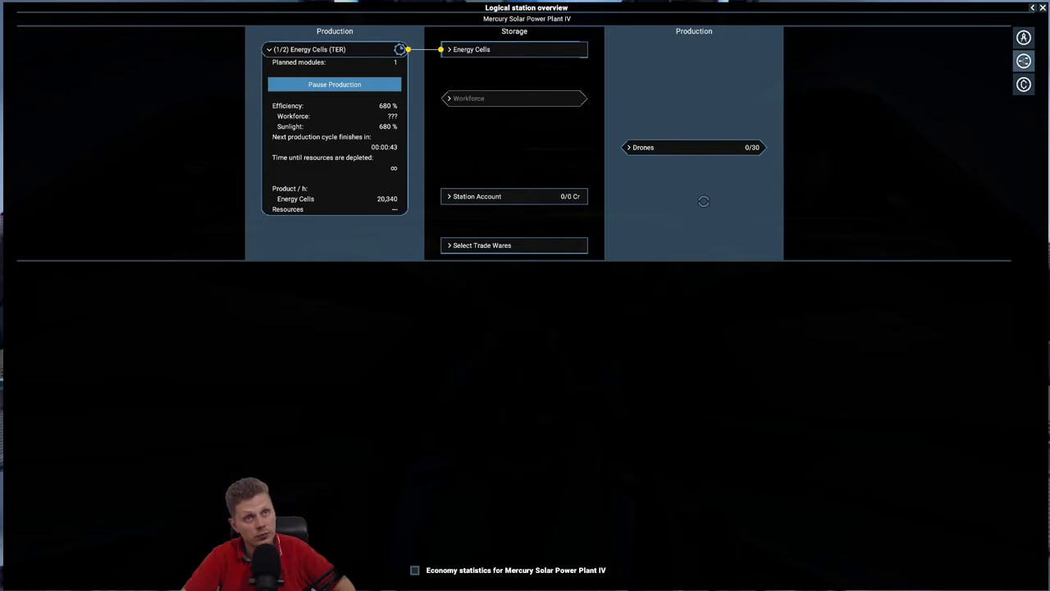
{"action": "mouse_move", "coordinate": [456, 52]}
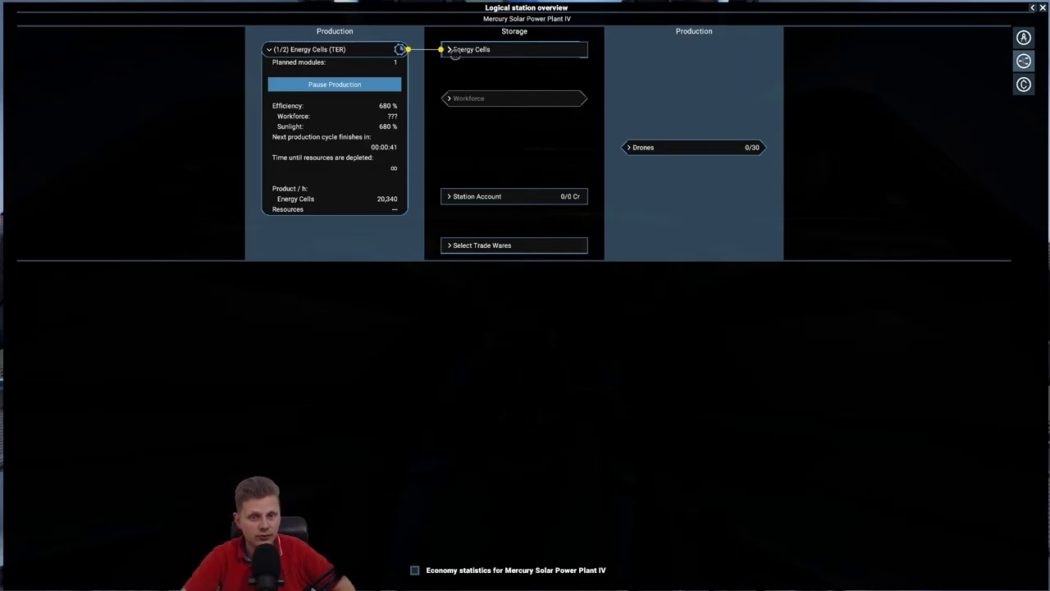
{"action": "mouse_move", "coordinate": [491, 51]}
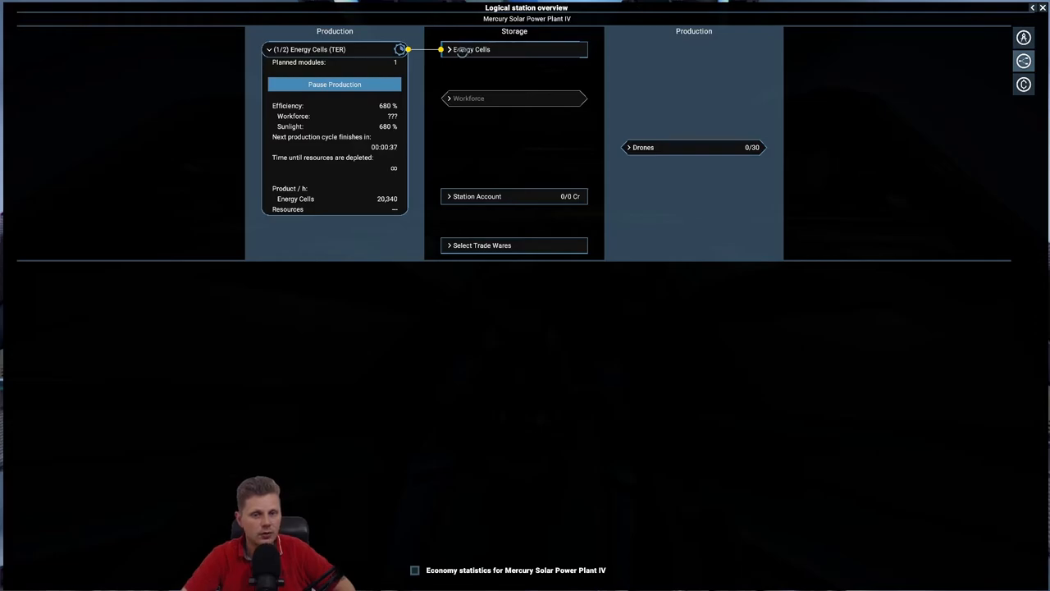
{"action": "left_click", "coordinate": [473, 49]}
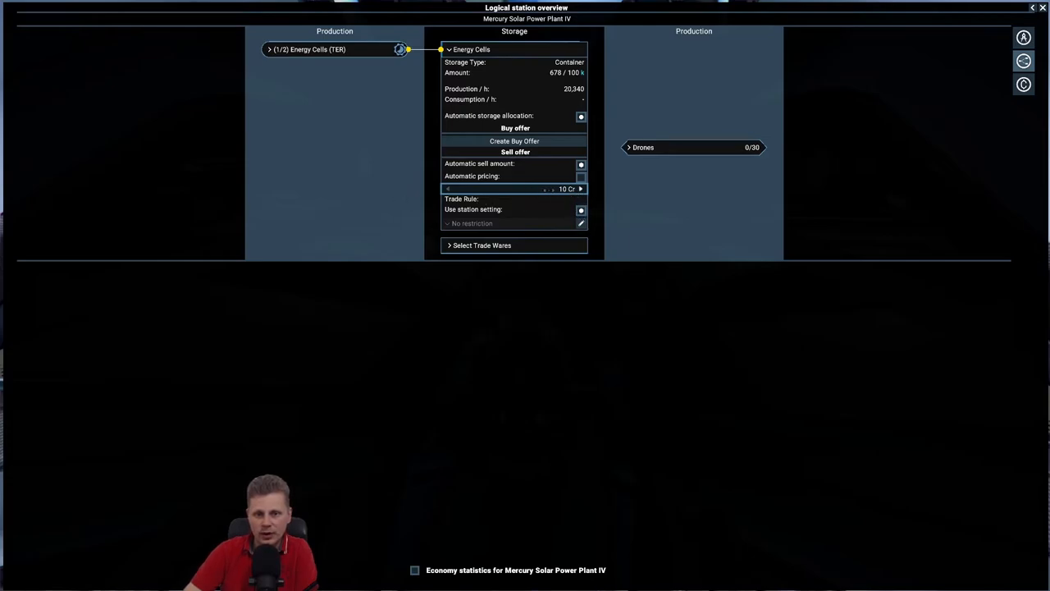
{"action": "left_click", "coordinate": [581, 176]}
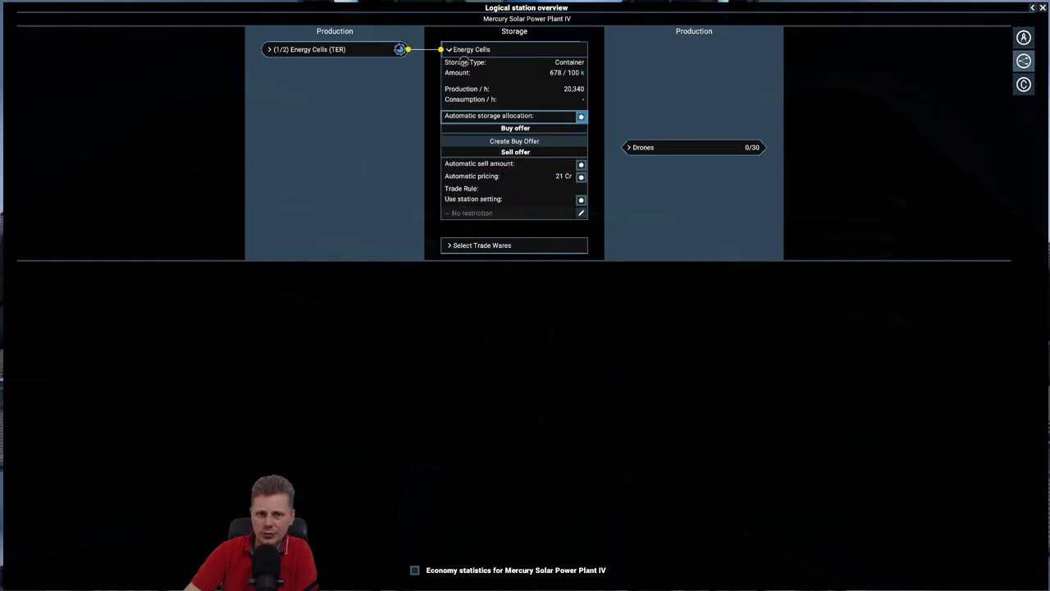
{"action": "left_click", "coordinate": [581, 115]}
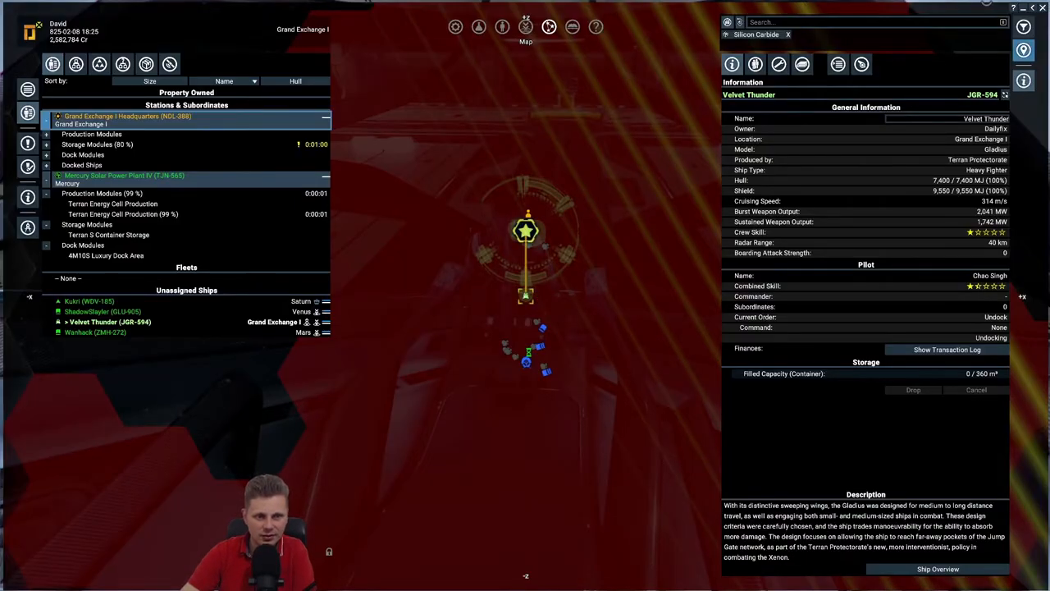
Review Velvet Thunder's Behaviour, then Kuiri's order queue with its Ware Exchange order running
{"action": "left_click", "coordinate": [837, 64]}
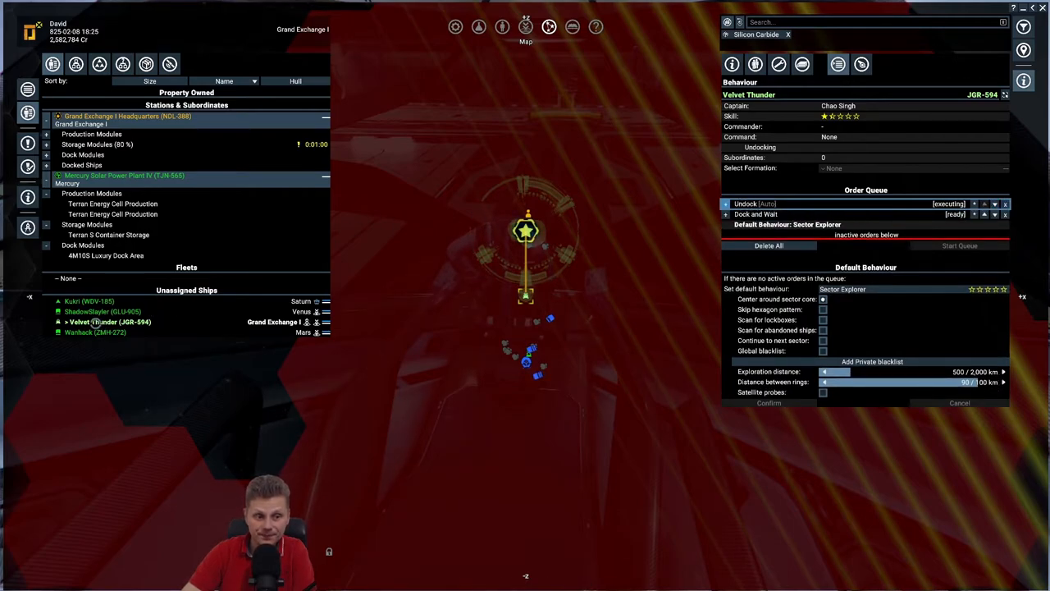
{"action": "left_click", "coordinate": [88, 302]}
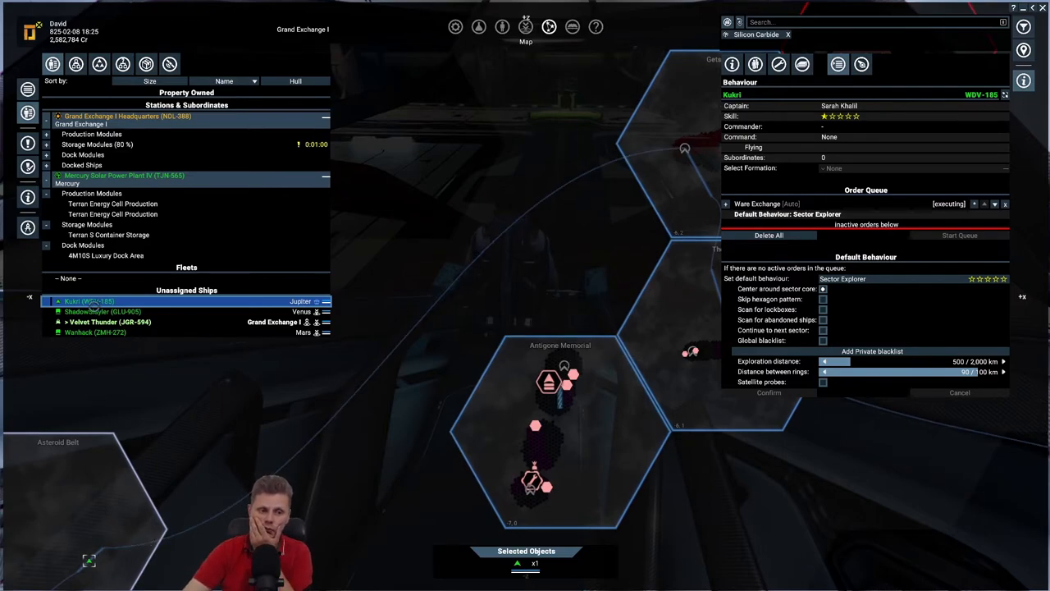
Inspect Kuiri's full ship information, then return to owned property for Velvet Thunder's details
{"action": "right_click", "coordinate": [89, 302]}
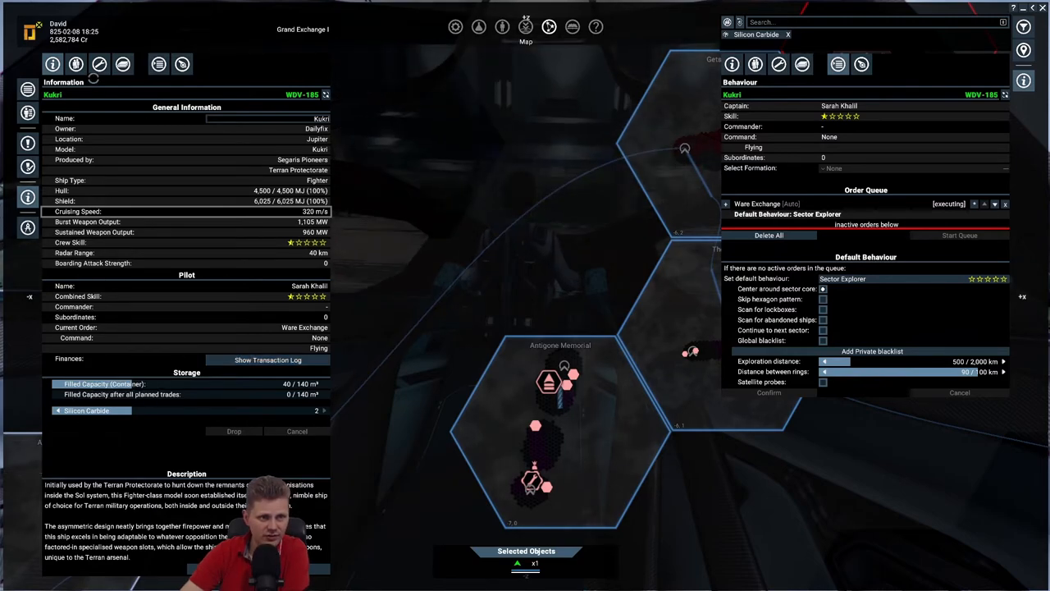
{"action": "left_click", "coordinate": [76, 64]}
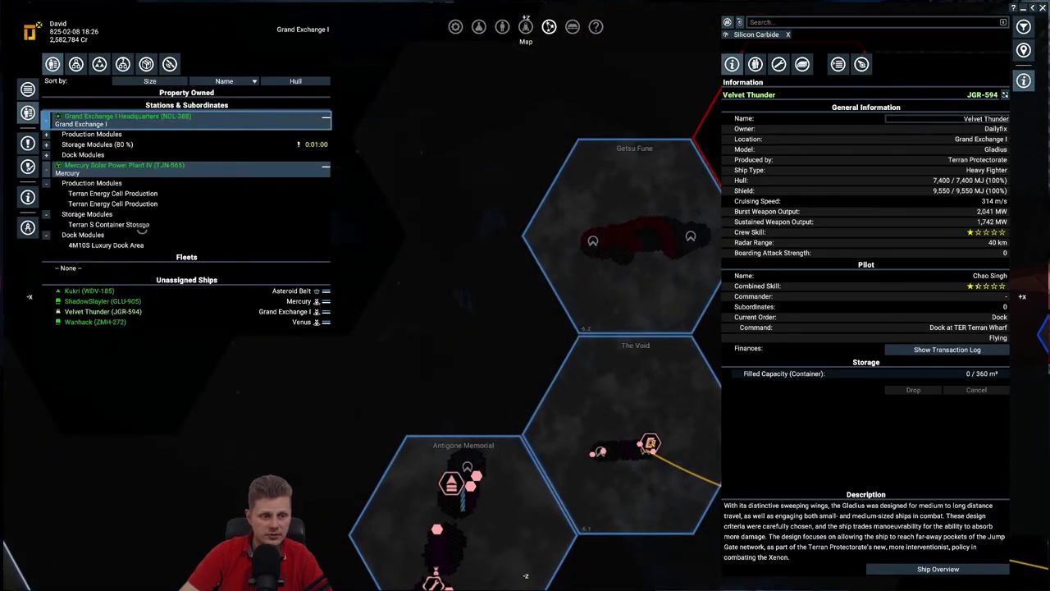
Show Kuiri's information: in The Void with 40 of 140 cargo filled
{"action": "left_click", "coordinate": [88, 291]}
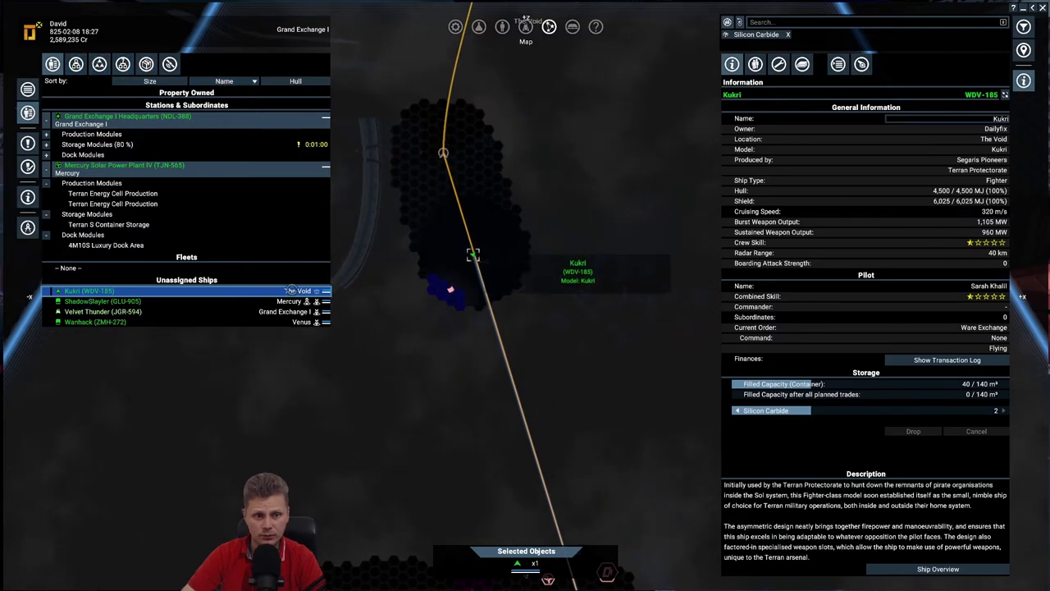
Check the transporter's cargo, then show Velvet Thunder's details at Nopileos' Fortune VI
{"action": "left_click", "coordinate": [102, 302]}
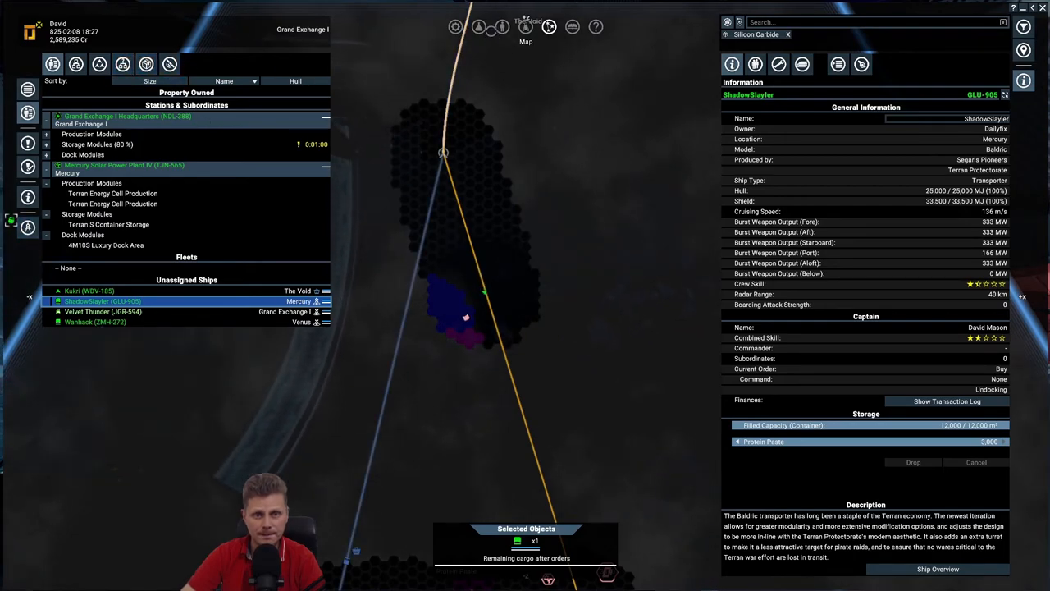
{"action": "left_click", "coordinate": [502, 26]}
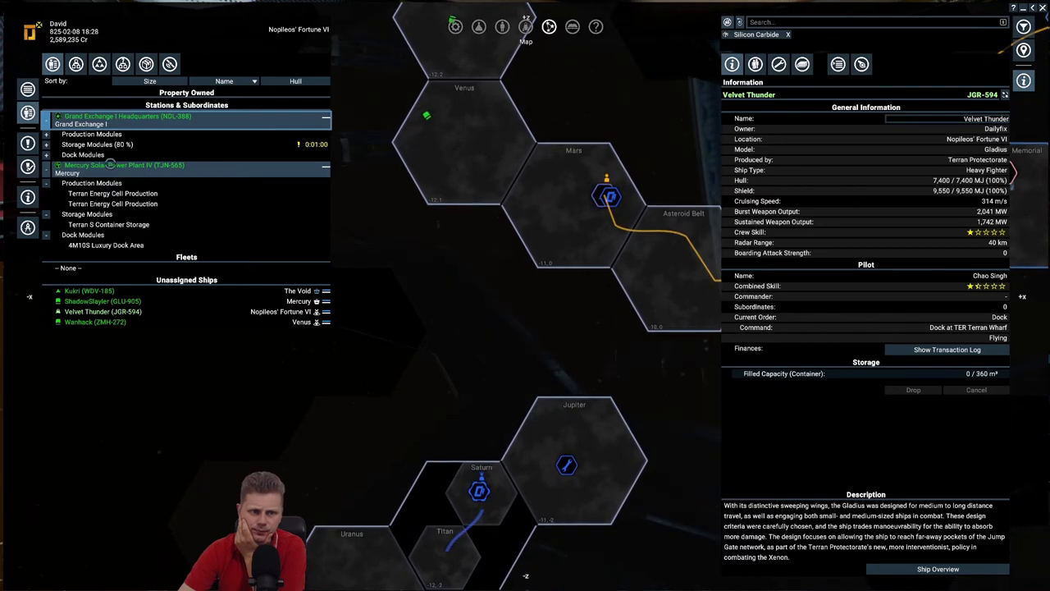
Show Mercury Solar Power Plant IV's station details with its production modules entry collapsed
{"action": "left_click", "coordinate": [125, 164]}
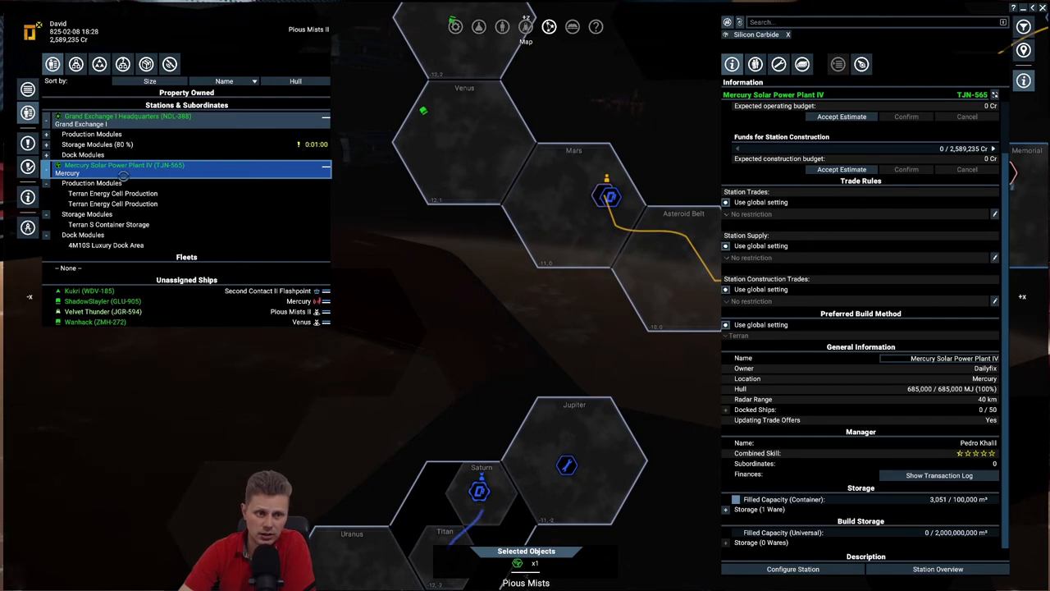
{"action": "left_click", "coordinate": [46, 184]}
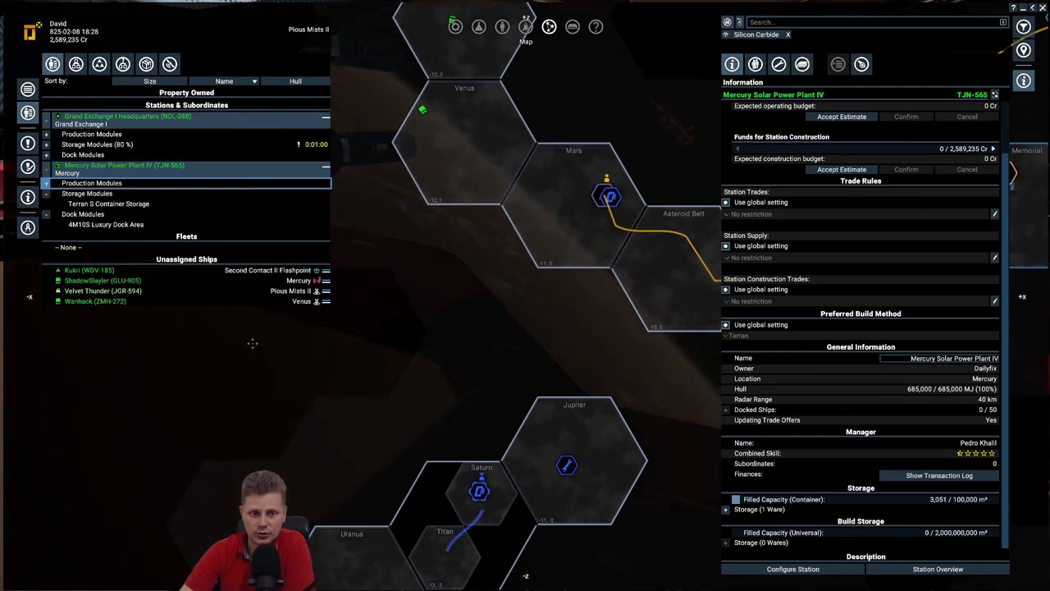
{"action": "left_click", "coordinate": [938, 568]}
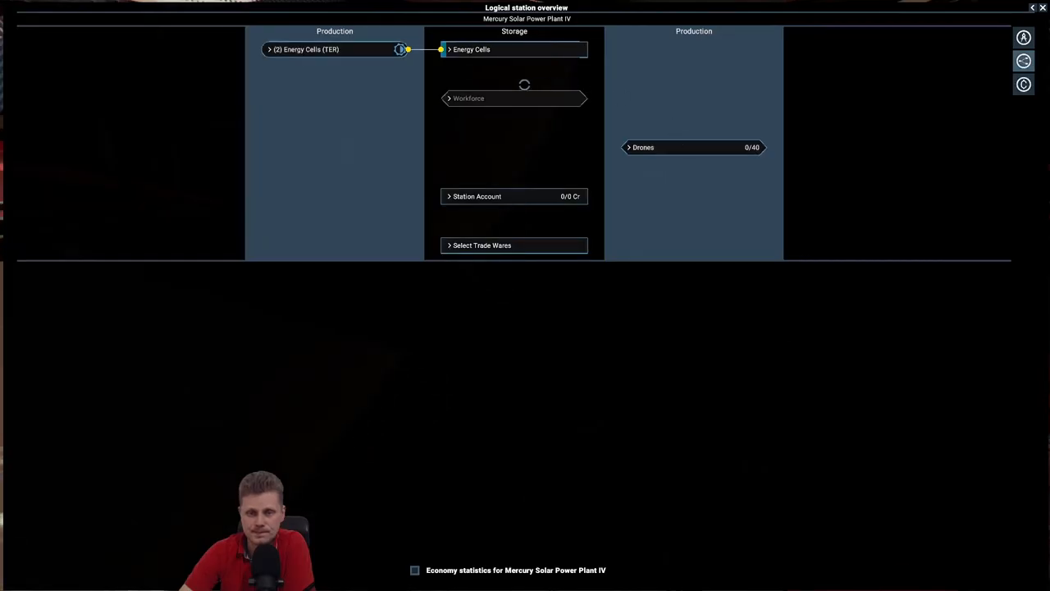
{"action": "left_click", "coordinate": [473, 49]}
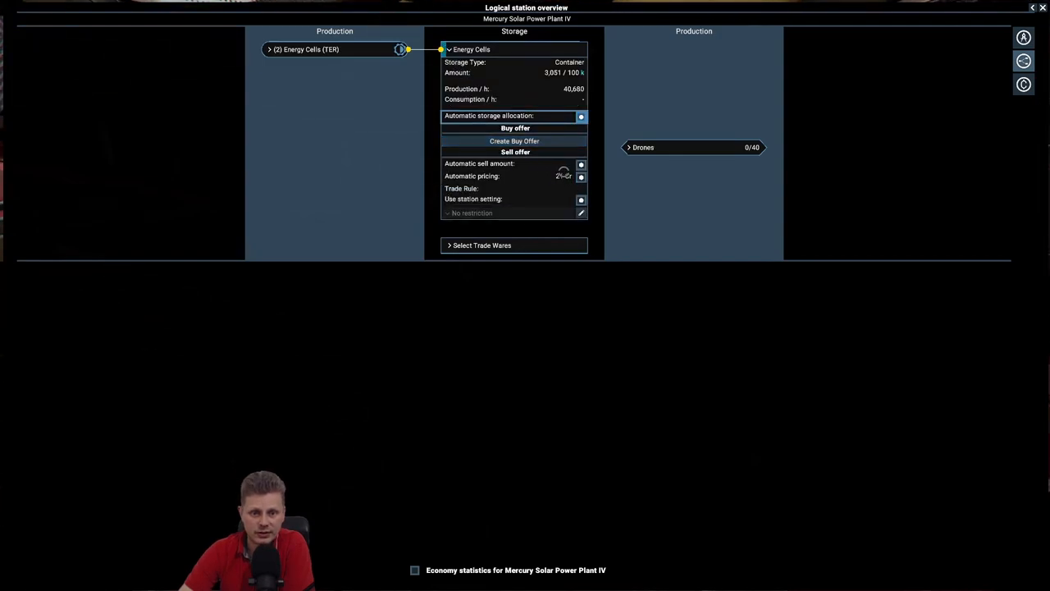
{"action": "left_click", "coordinate": [581, 175]}
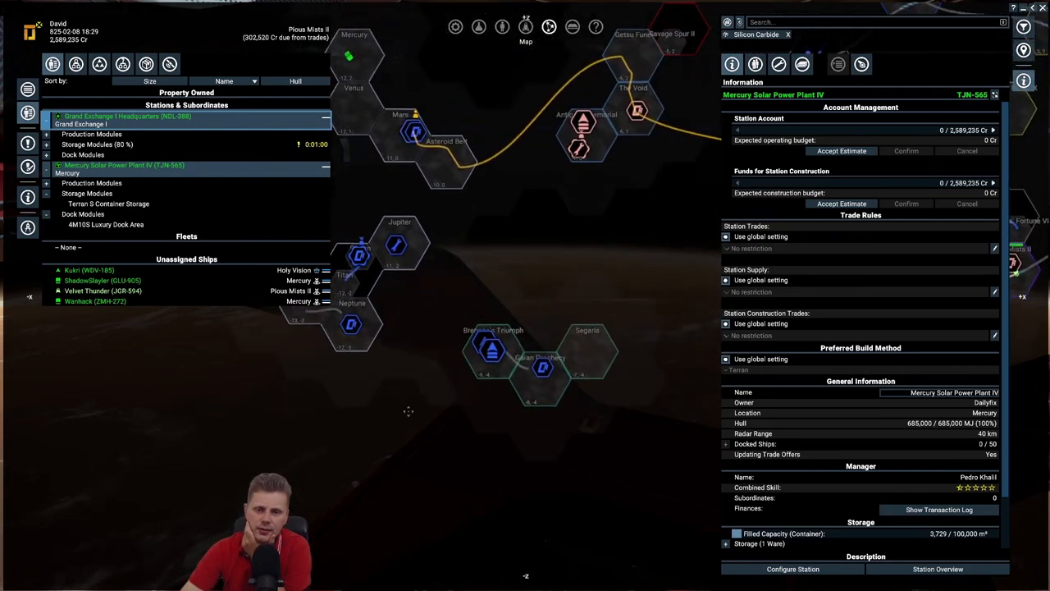
Show the mission offers and read the 'We will not abide by Lawlessness' briefing
{"action": "left_click", "coordinate": [89, 270]}
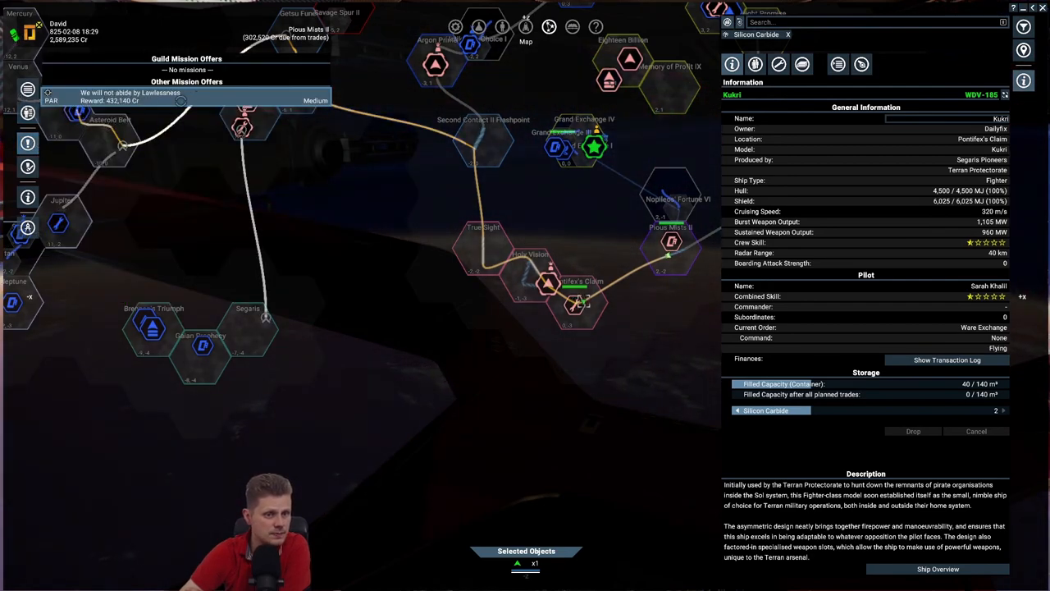
{"action": "left_click", "coordinate": [123, 95]}
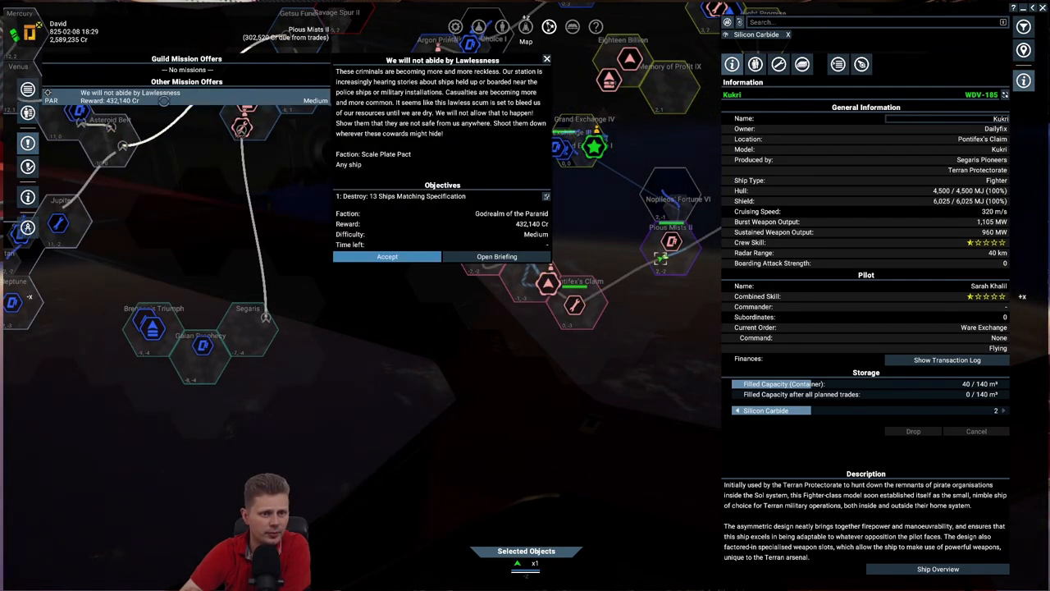